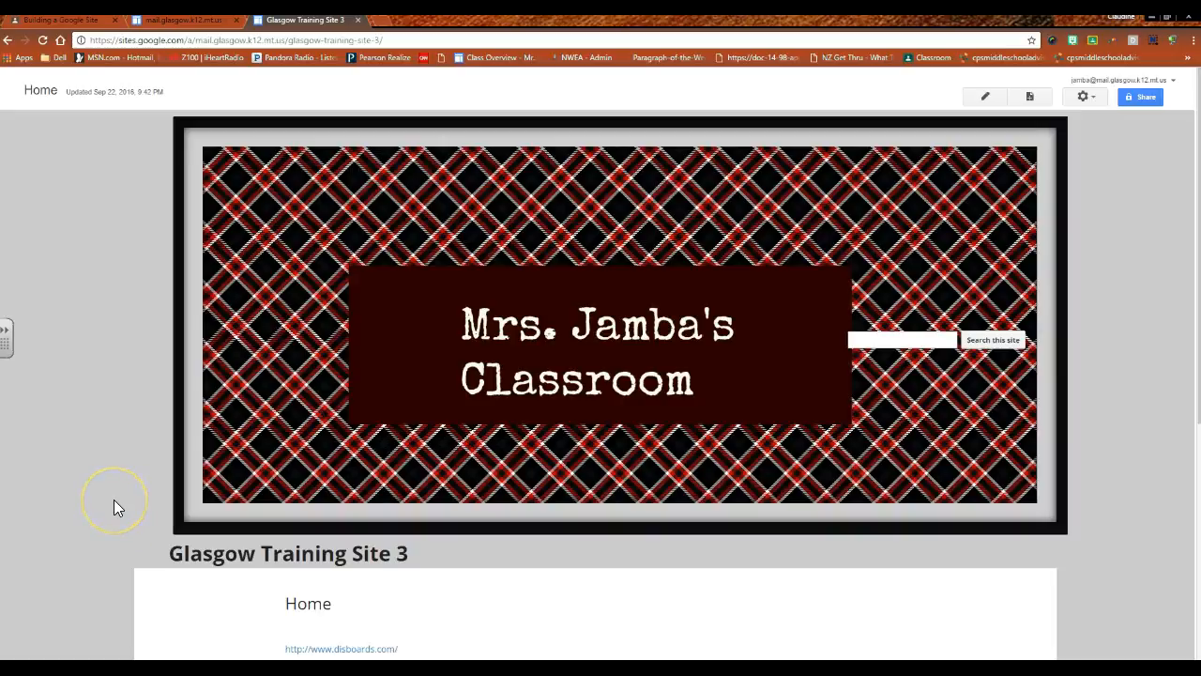
mouse_move(118, 507)
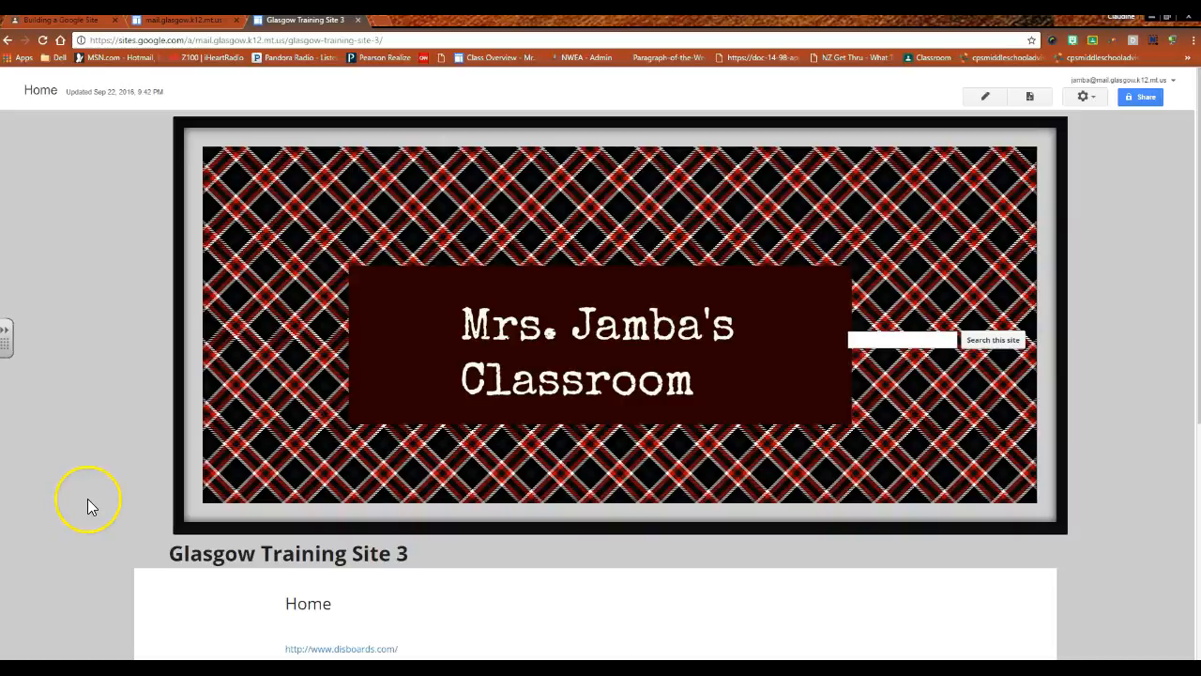
mouse_move(92, 507)
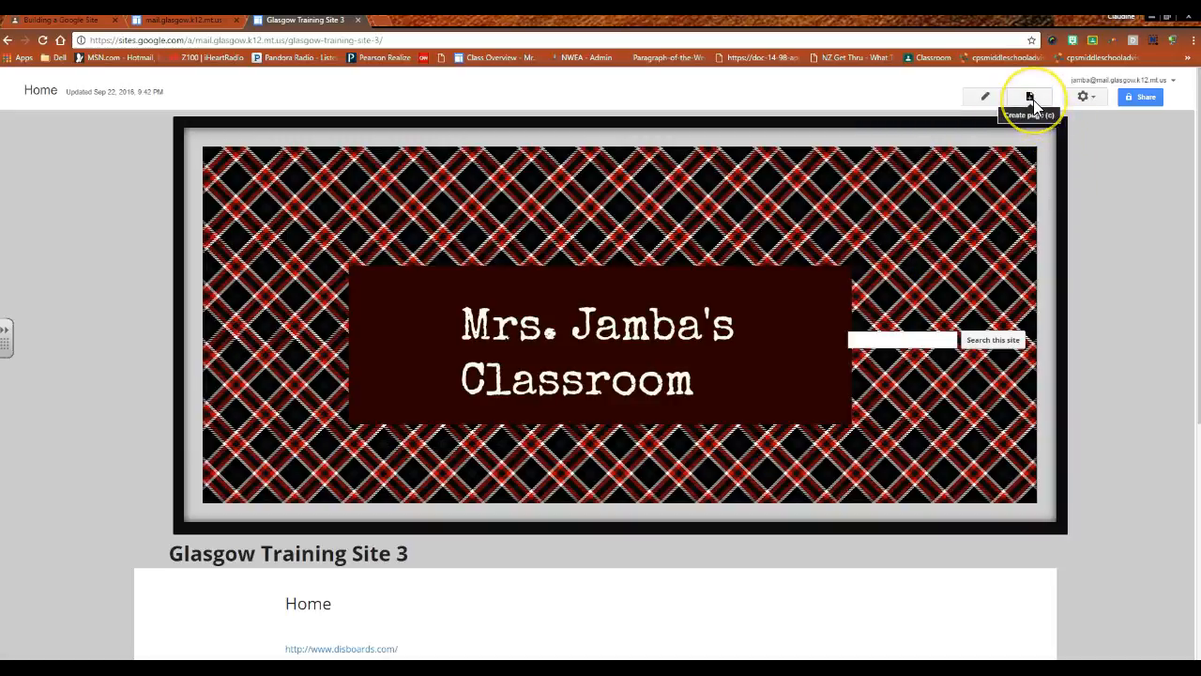
Bring up the new-page form for Glasgow Training Site 3, leaving name empty and Web Page as template
click(1029, 96)
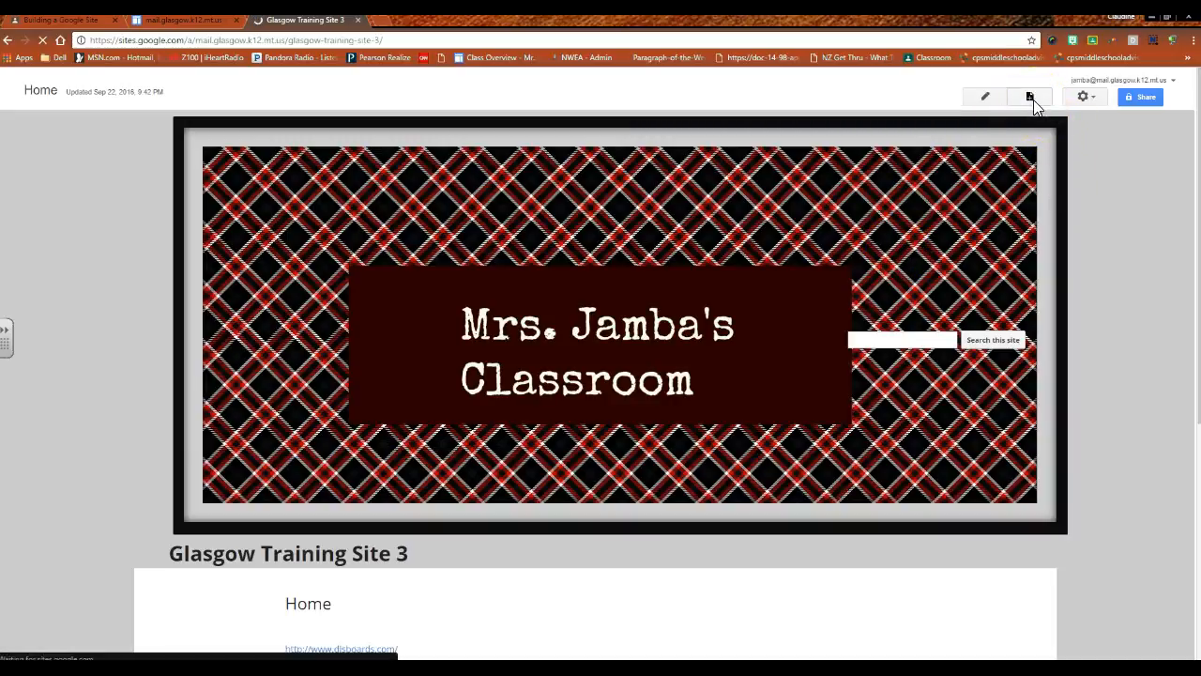
click(1029, 97)
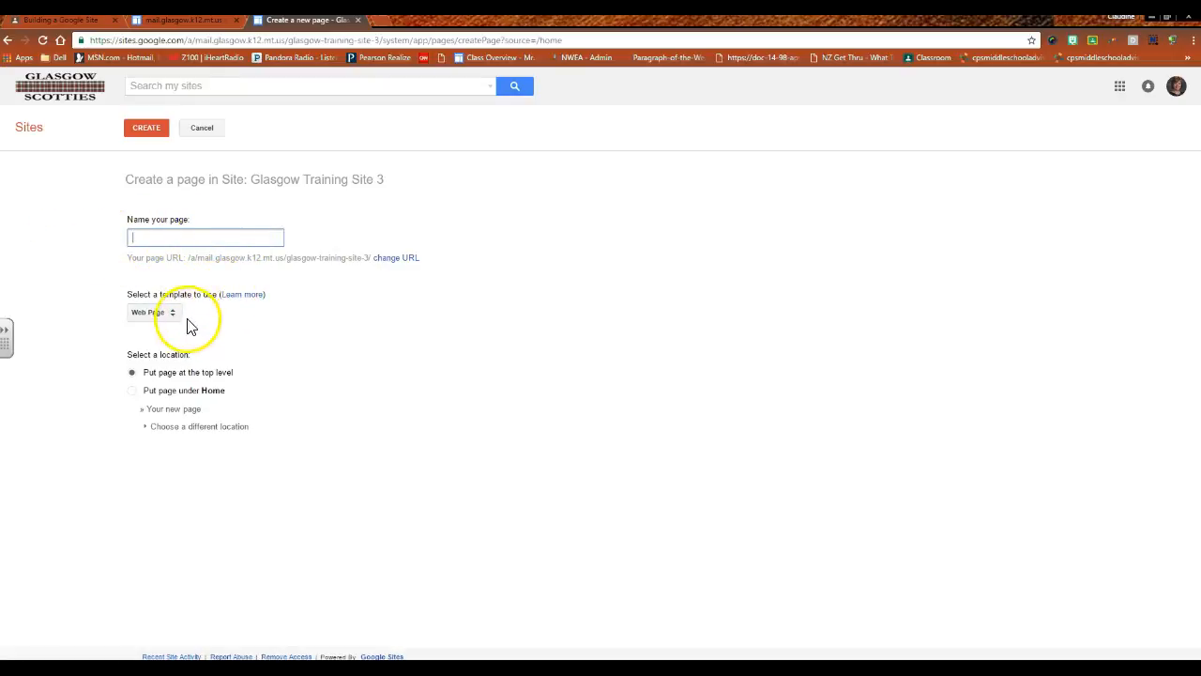
mouse_move(363, 340)
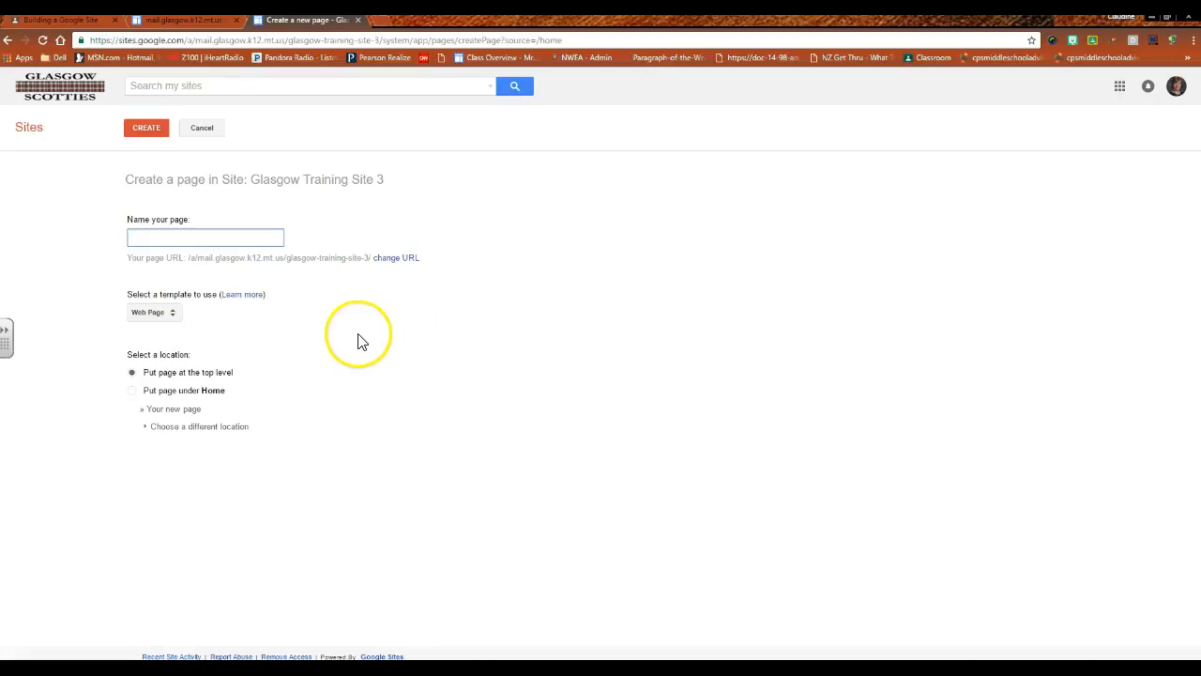
mouse_move(148, 354)
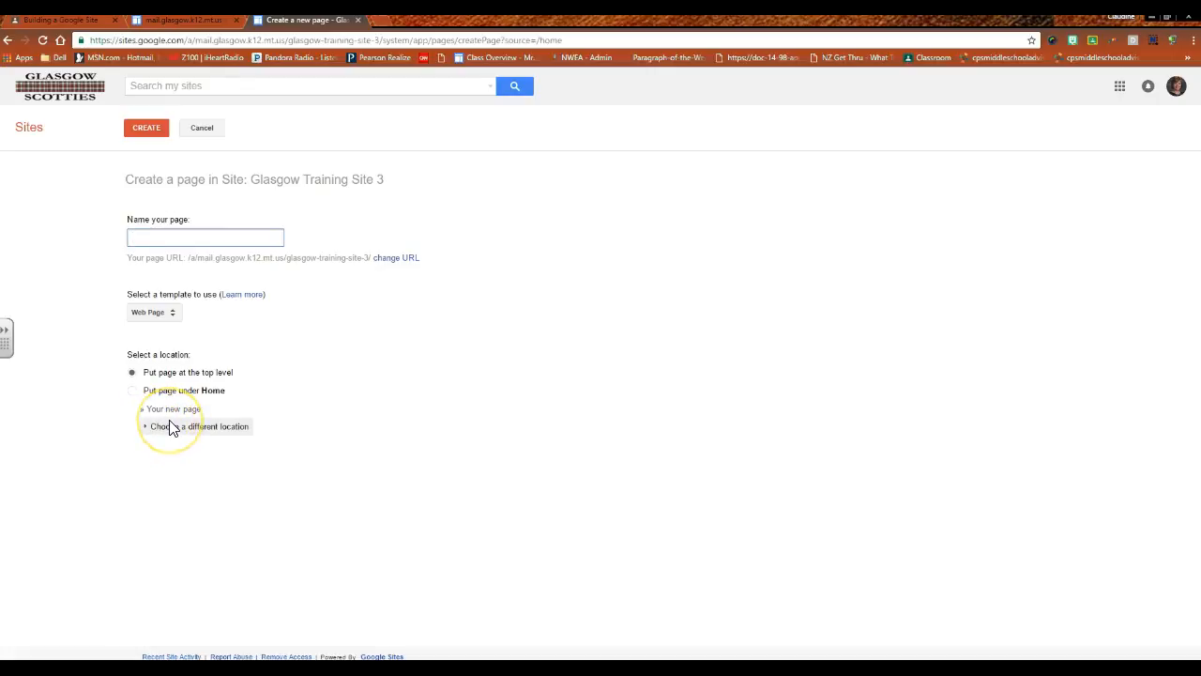
click(205, 238)
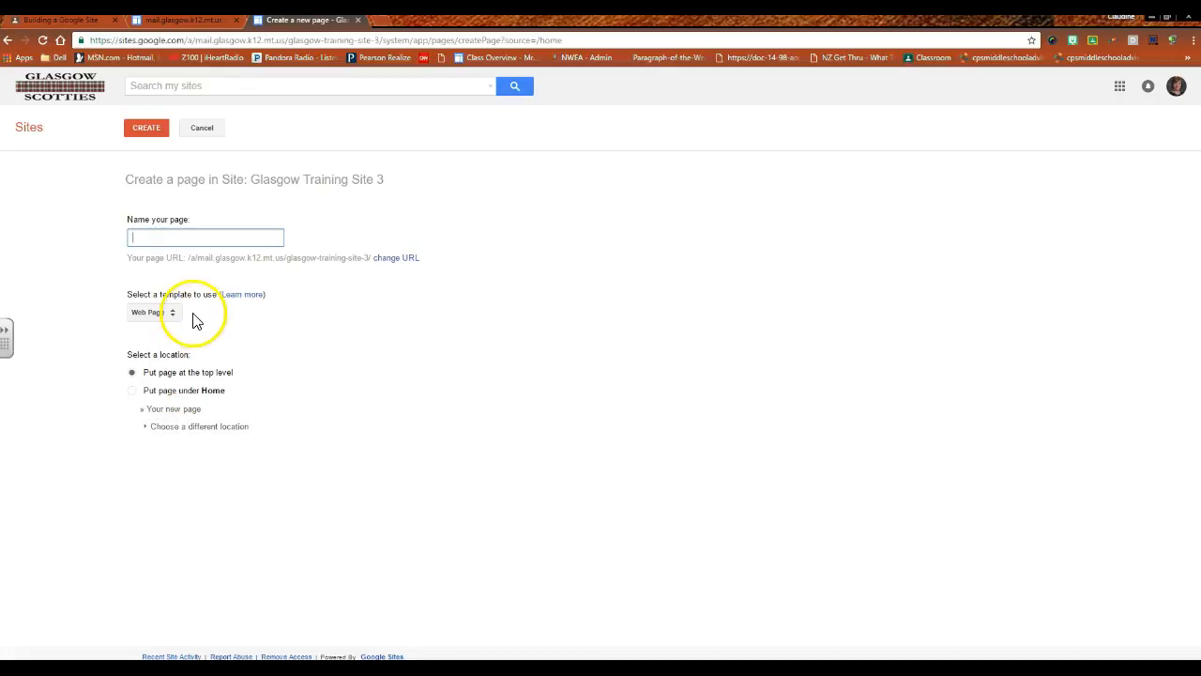
mouse_move(230, 380)
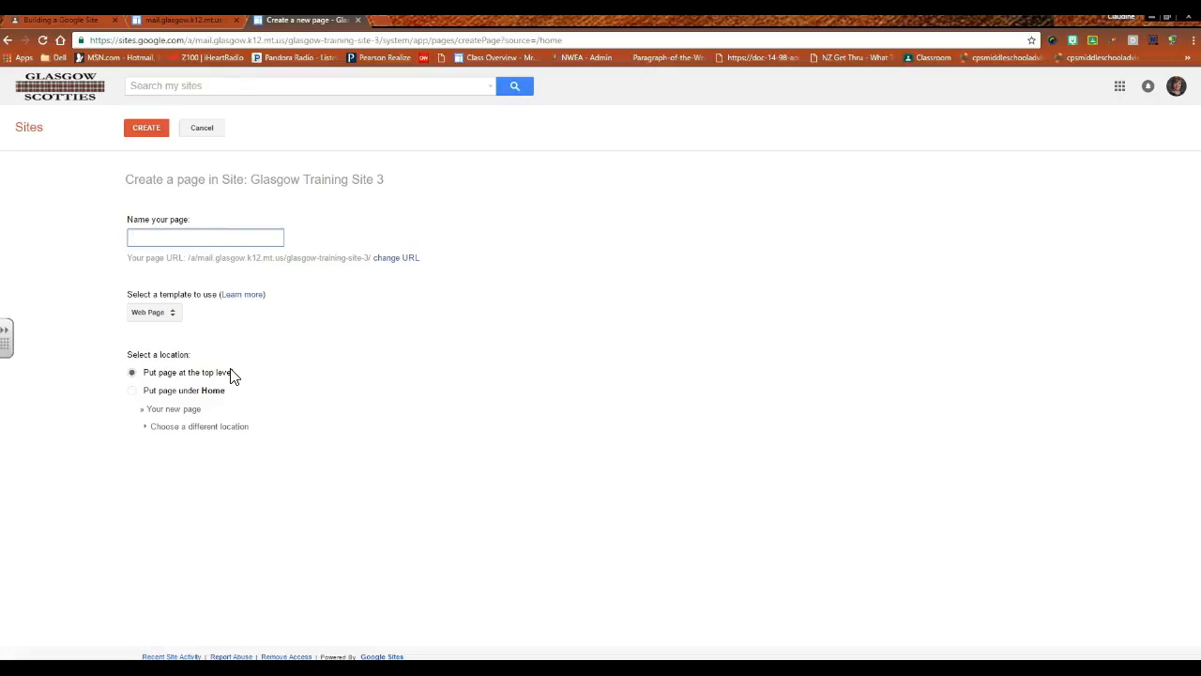
mouse_move(282, 145)
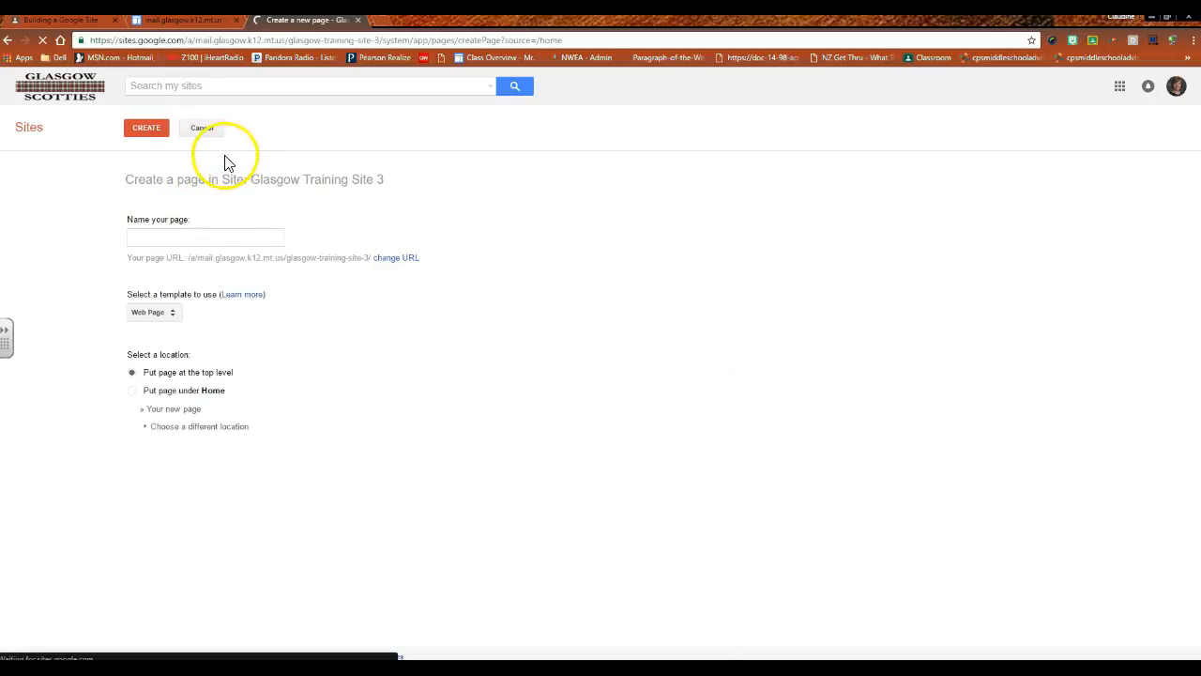
mouse_move(875, 286)
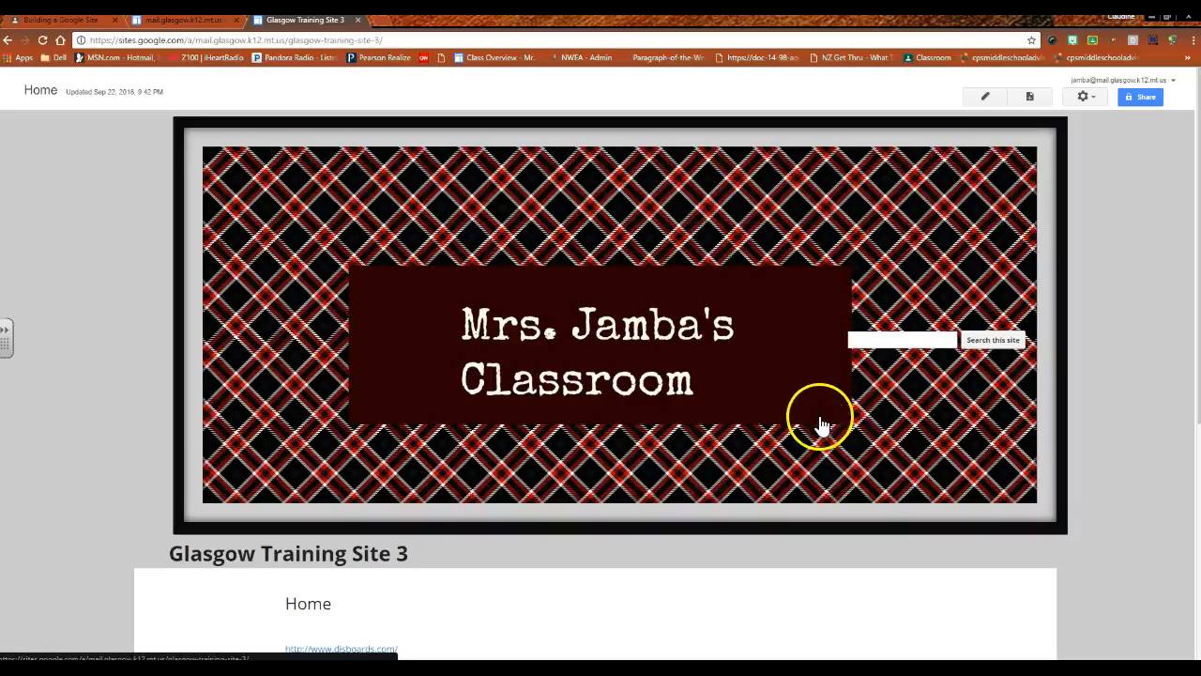
mouse_move(749, 532)
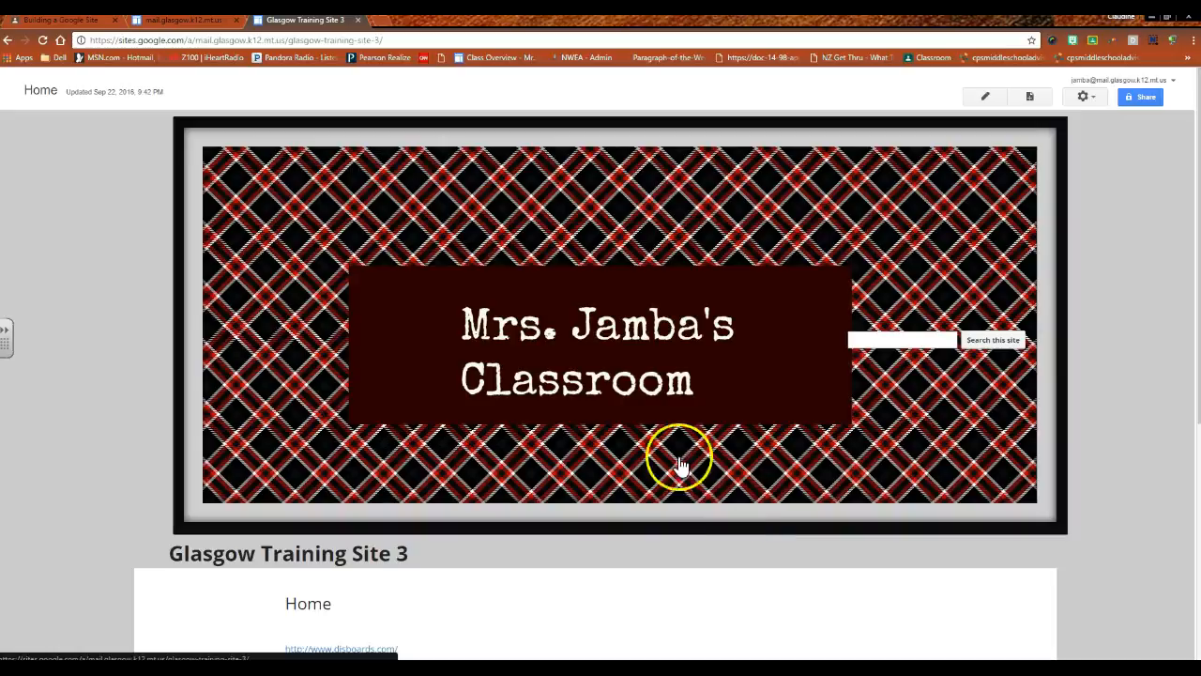
Enter Edit site layout from the gear menu and switch the Sidebar on beside the Home content
click(1085, 95)
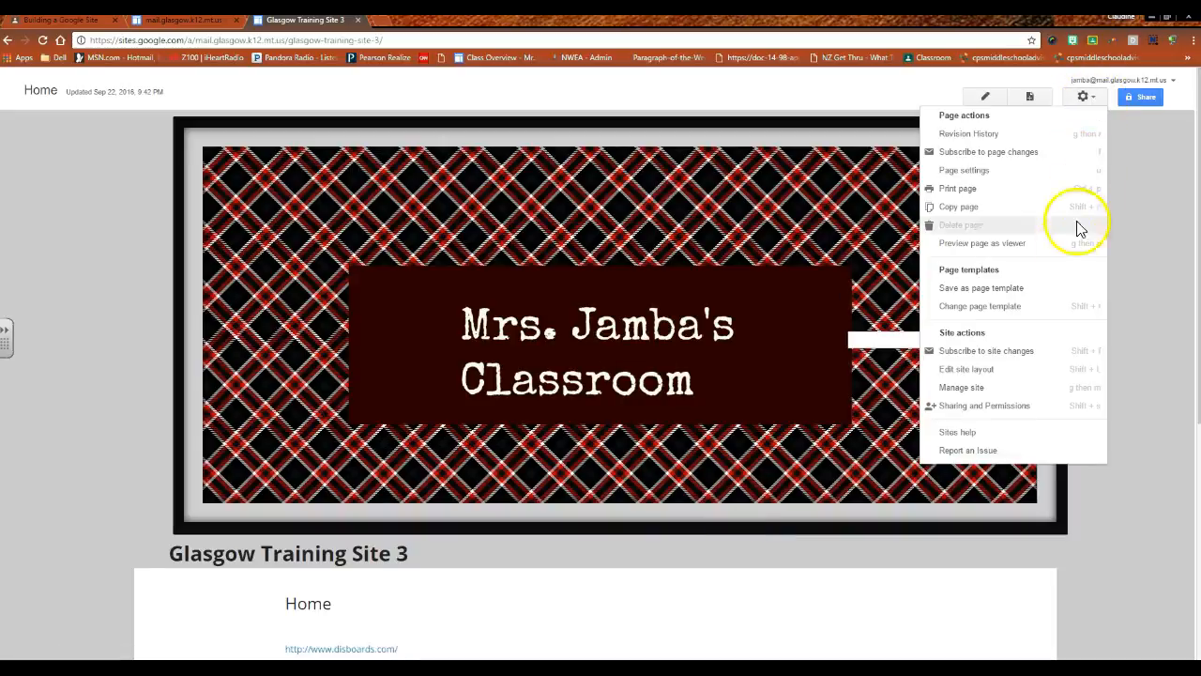
click(966, 368)
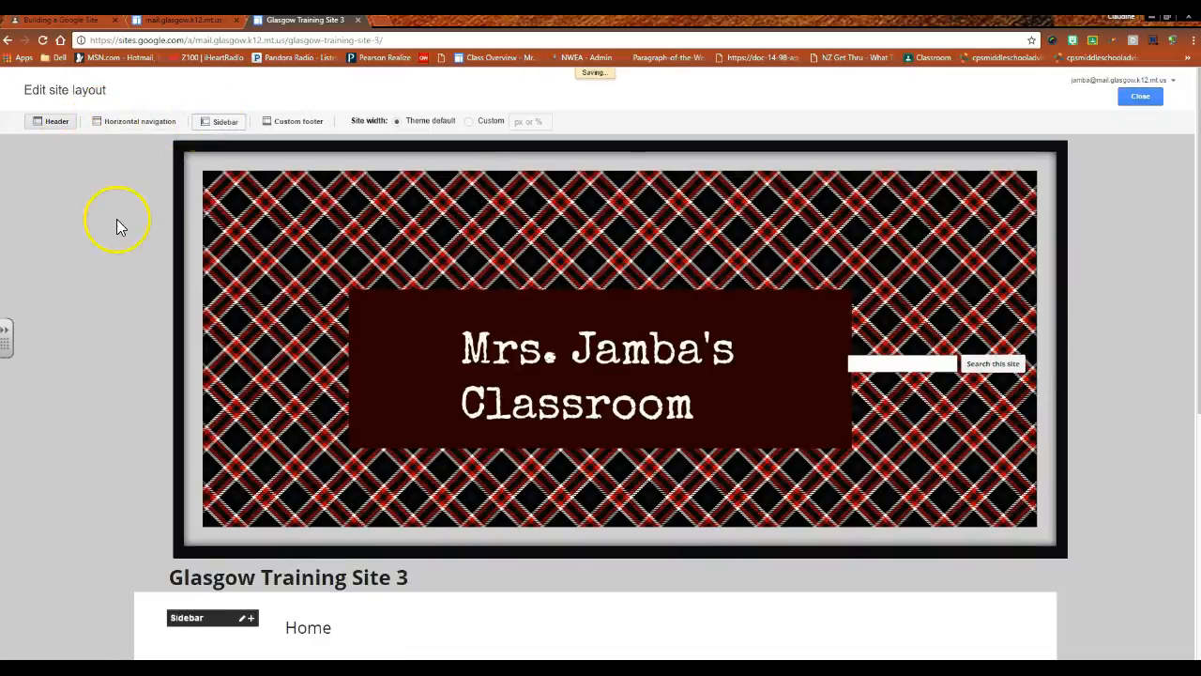
scroll(down, 3)
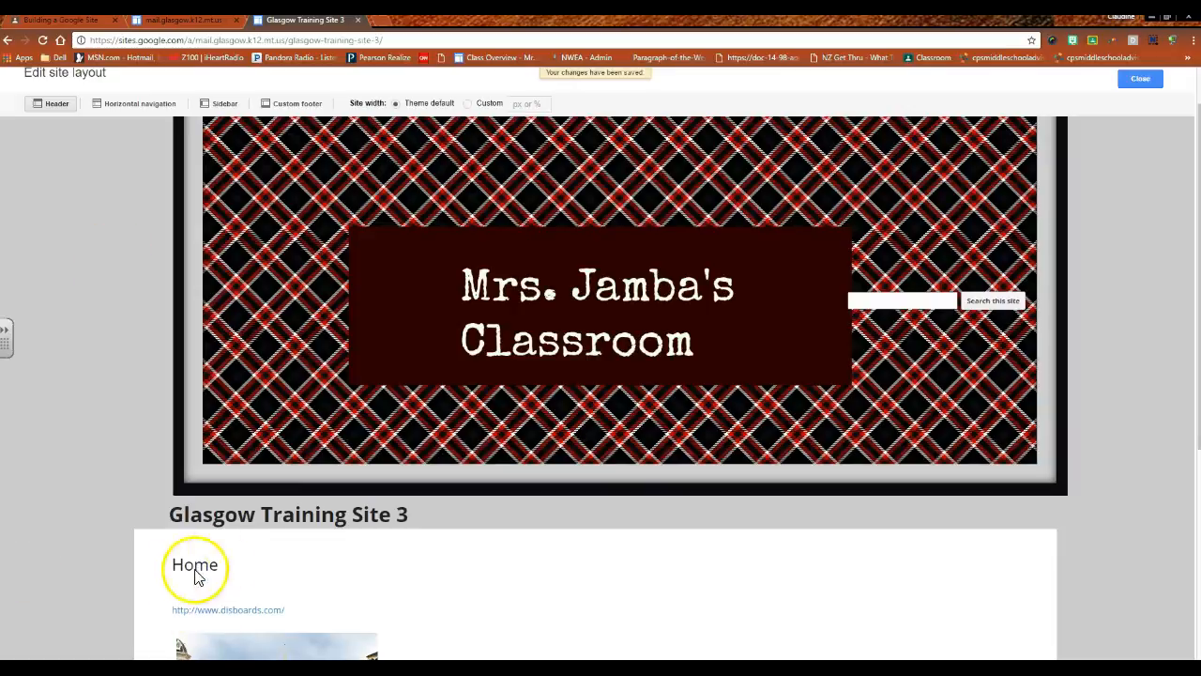
click(225, 103)
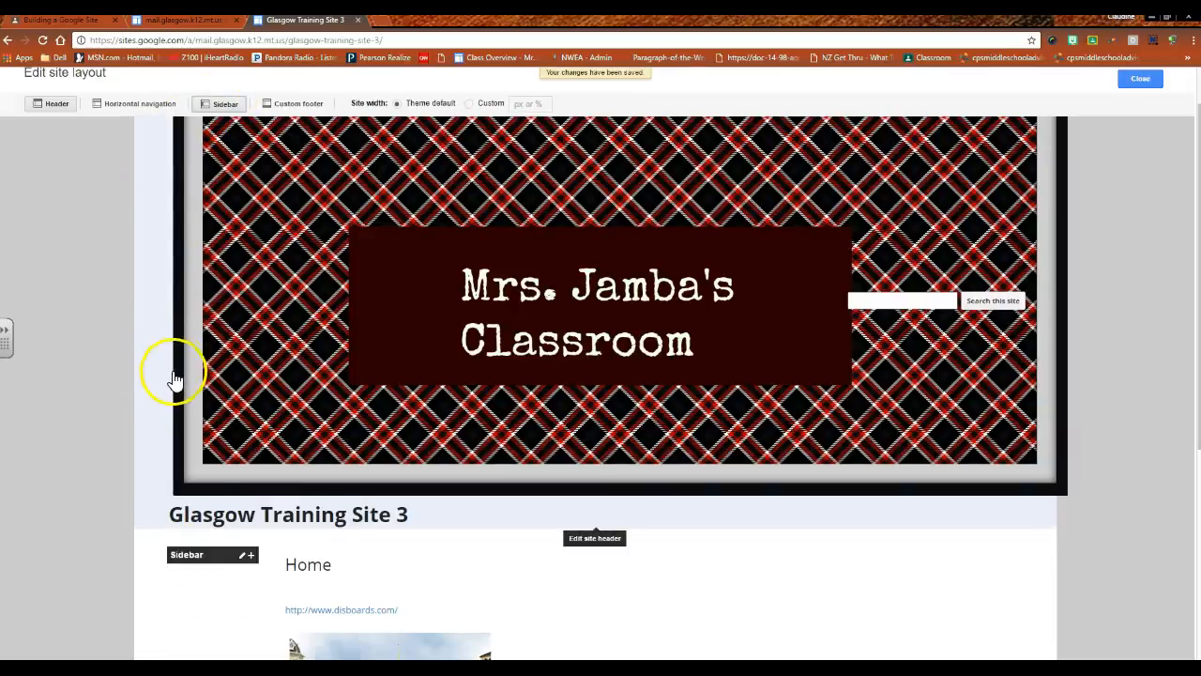
scroll(down, 3)
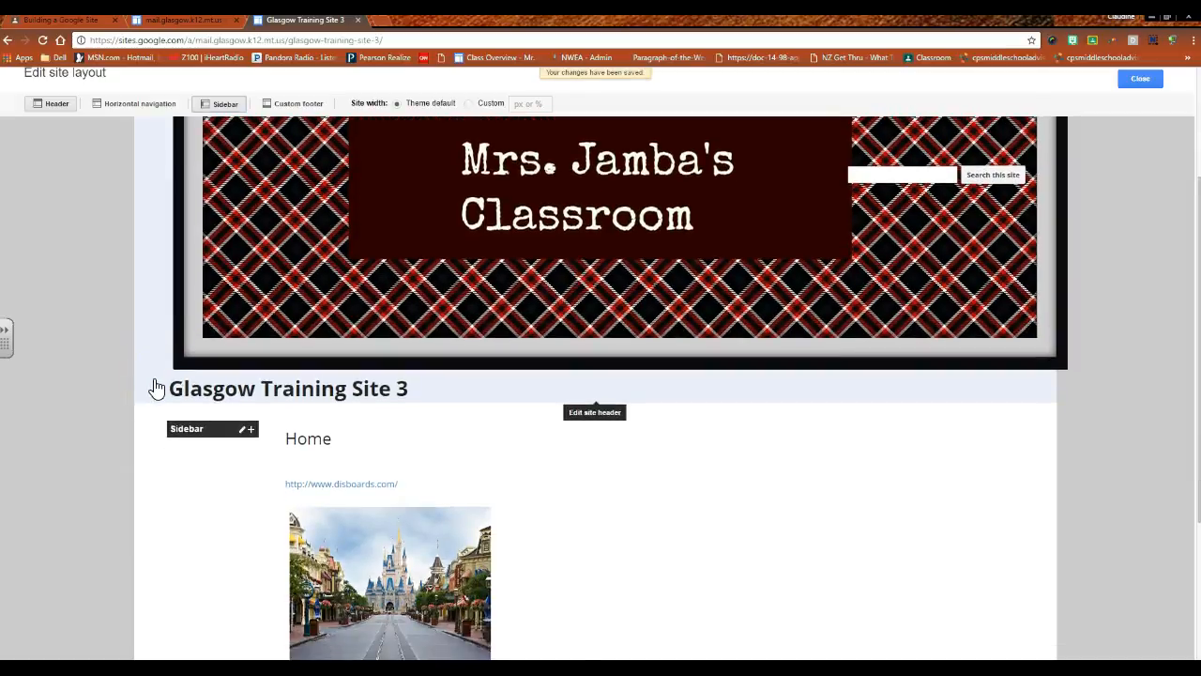
scroll(down, 3)
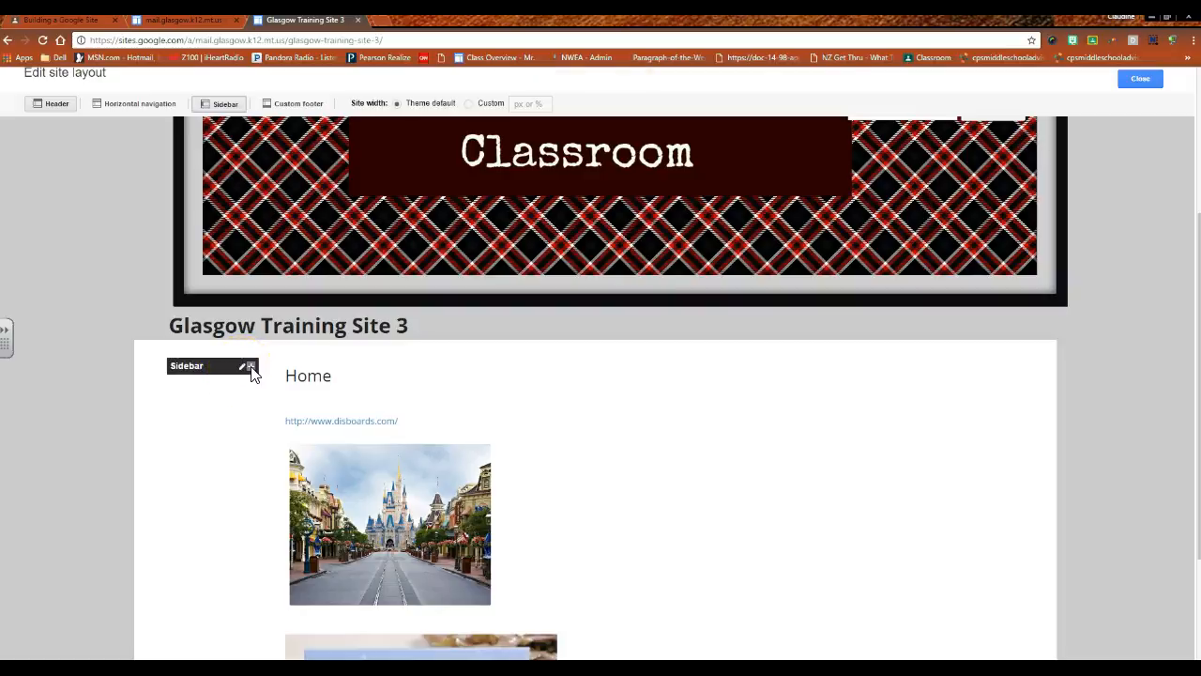
Add a Navigation gadget to the sidebar above the Home page content
click(251, 366)
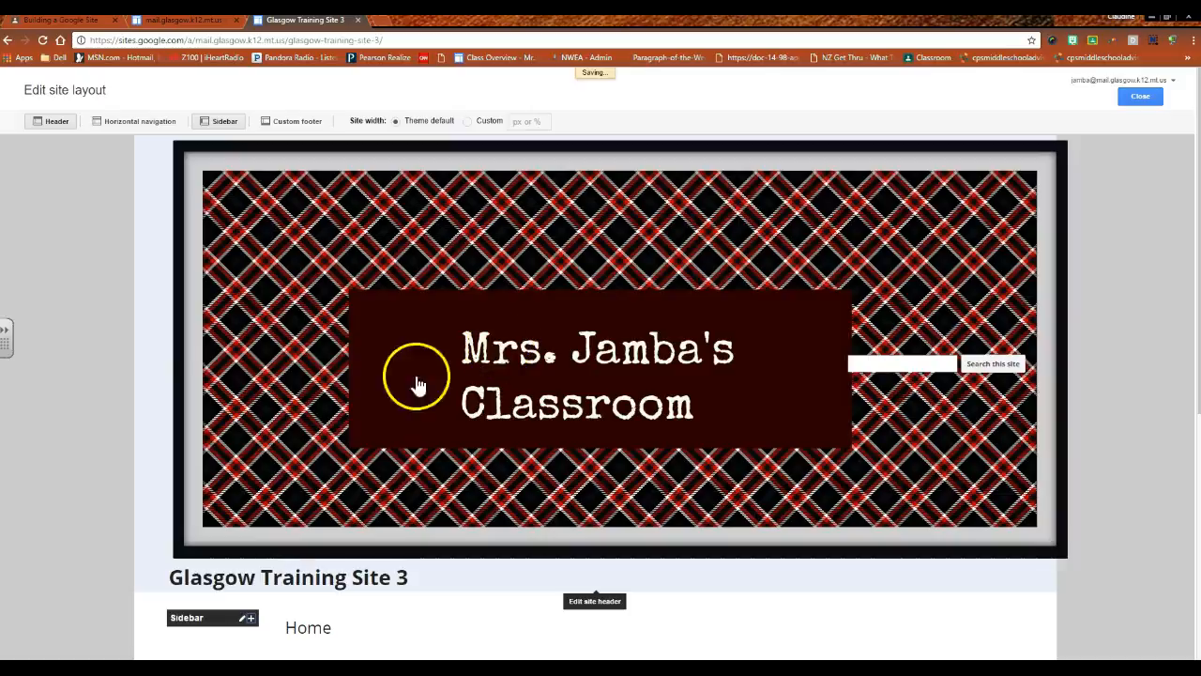
scroll(down, 3)
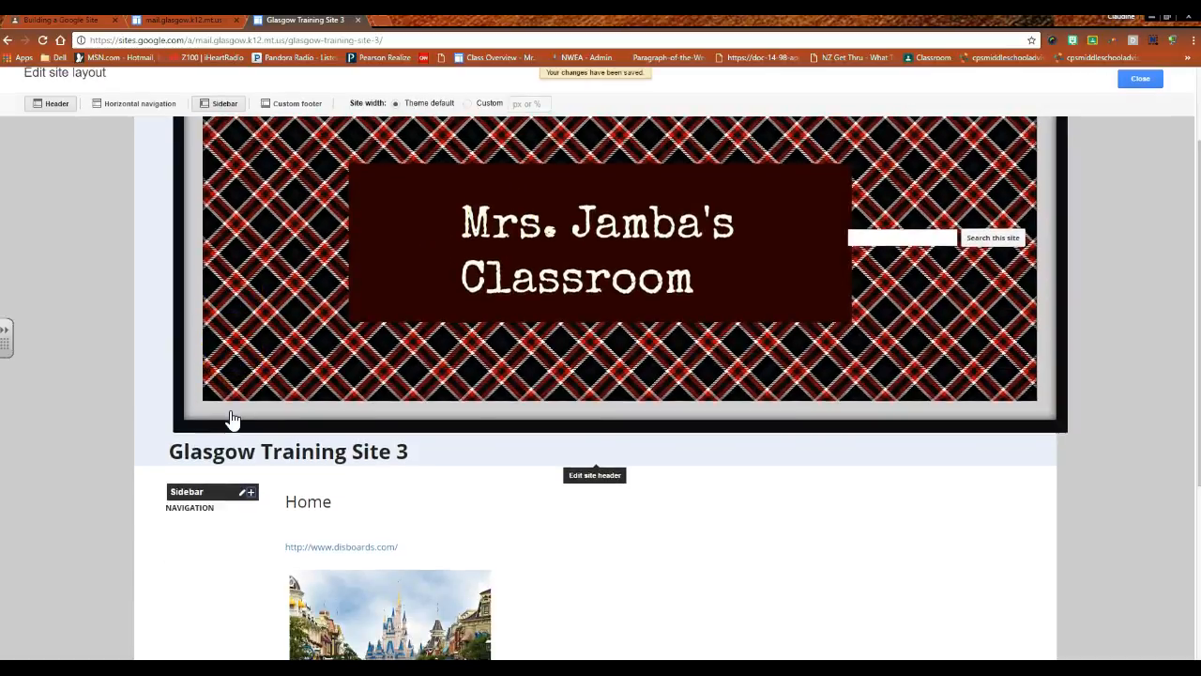
scroll(down, 3)
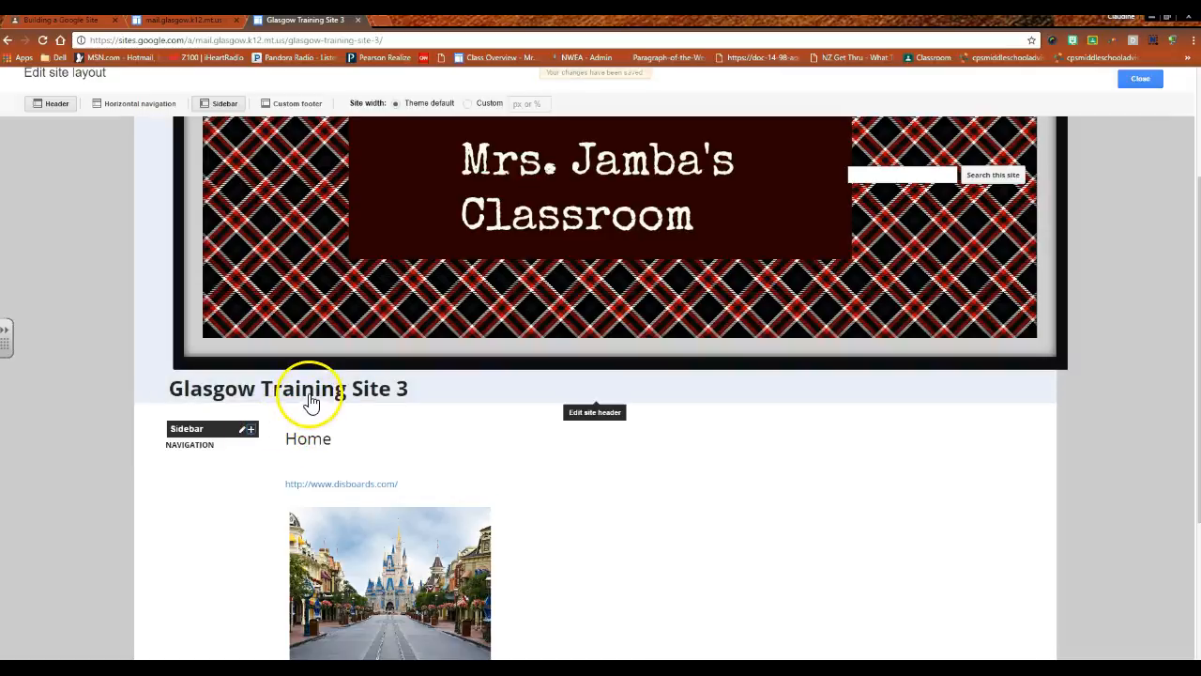
mouse_move(469, 390)
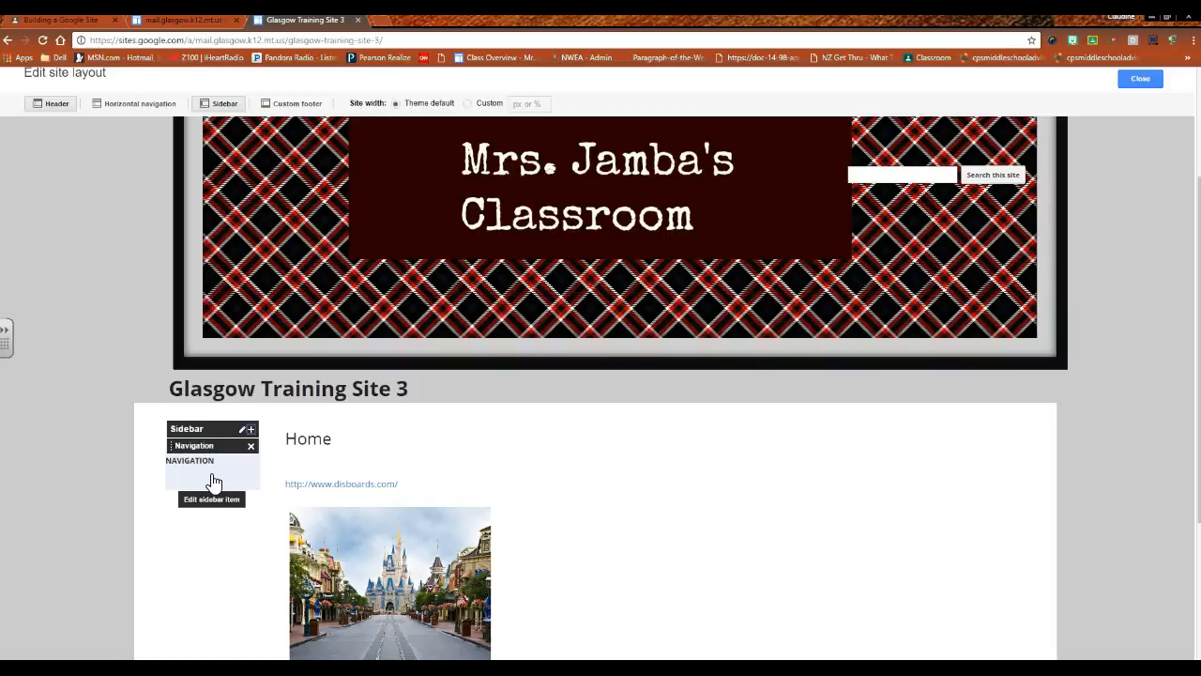
In Configure navigation, add Test Page 1 from the recently changed pages list
click(242, 446)
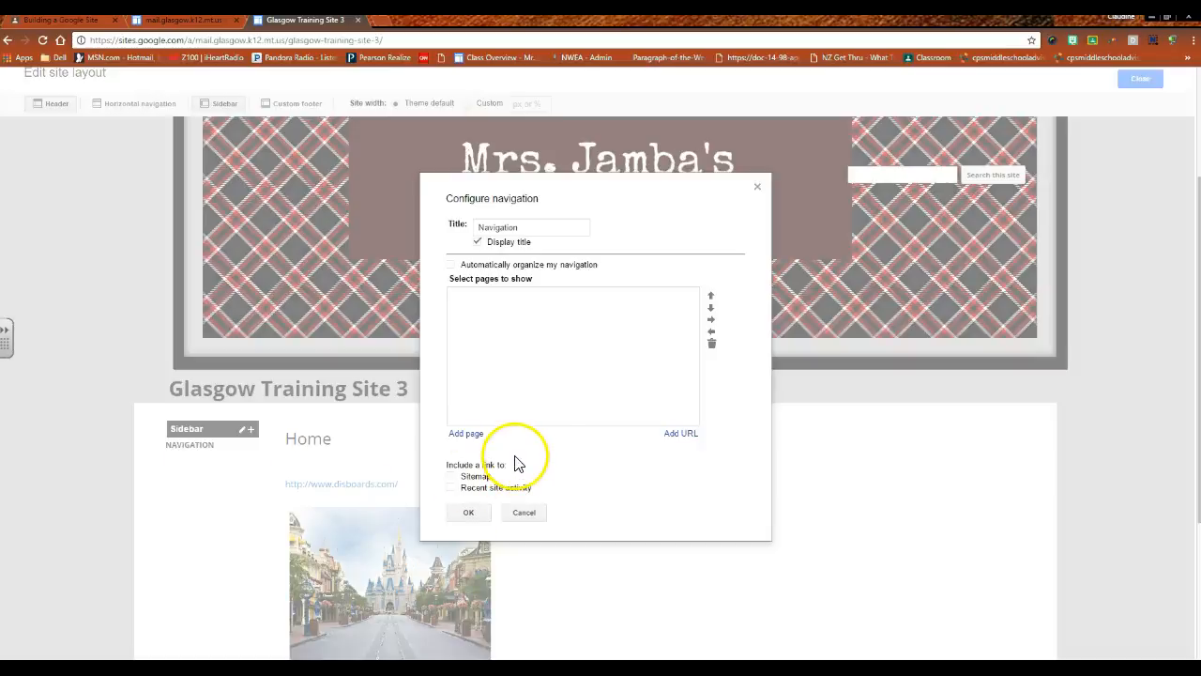
mouse_move(526, 462)
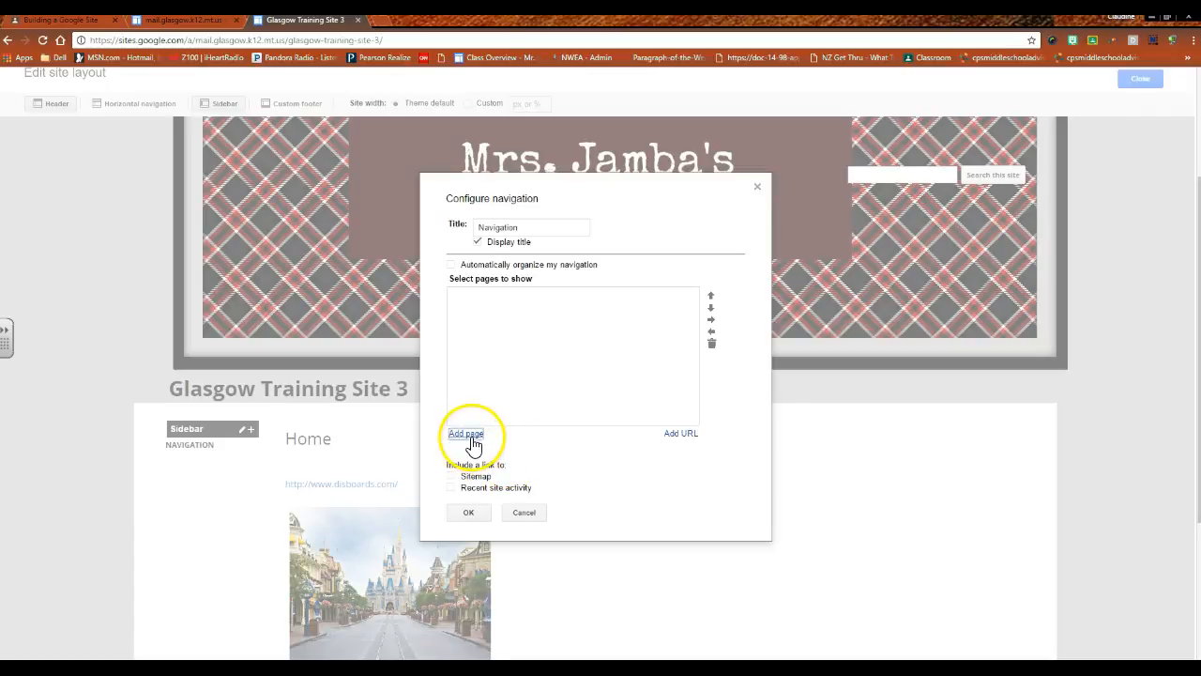
click(465, 434)
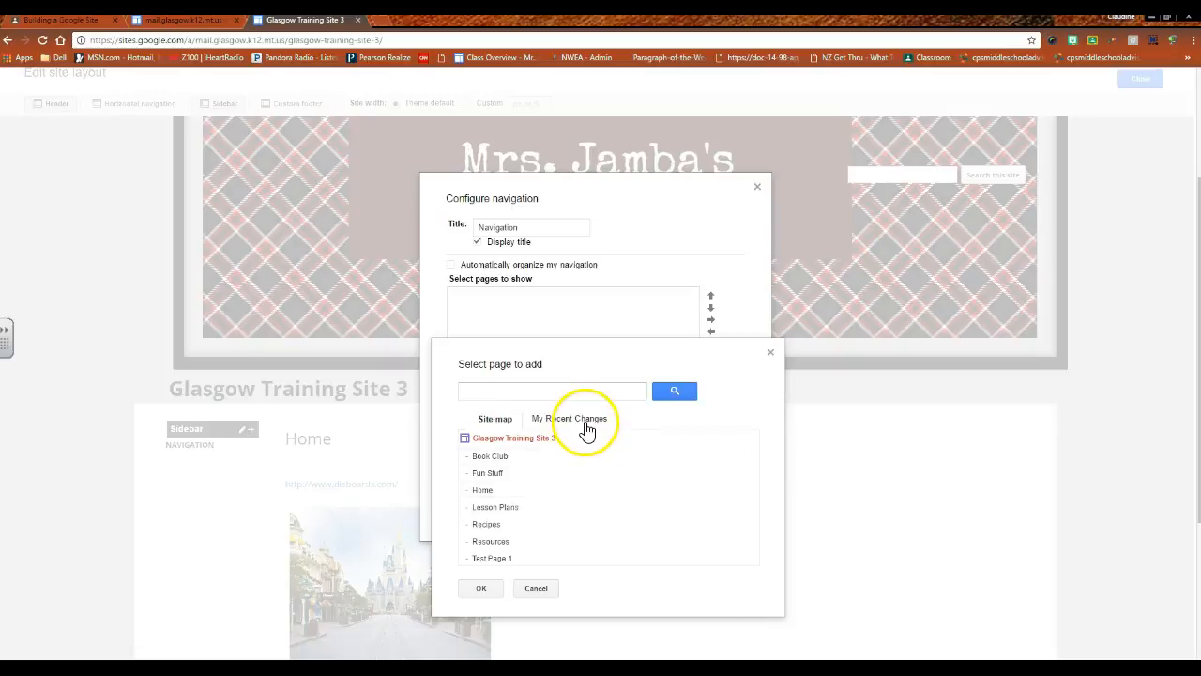
click(568, 419)
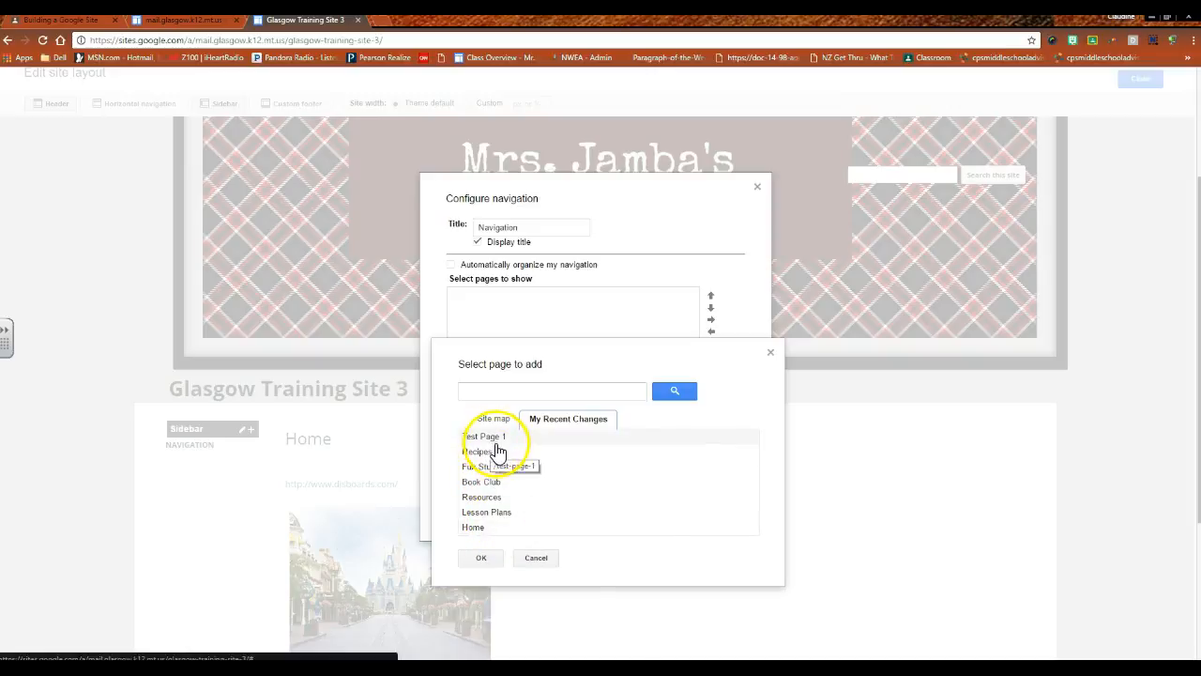
click(483, 436)
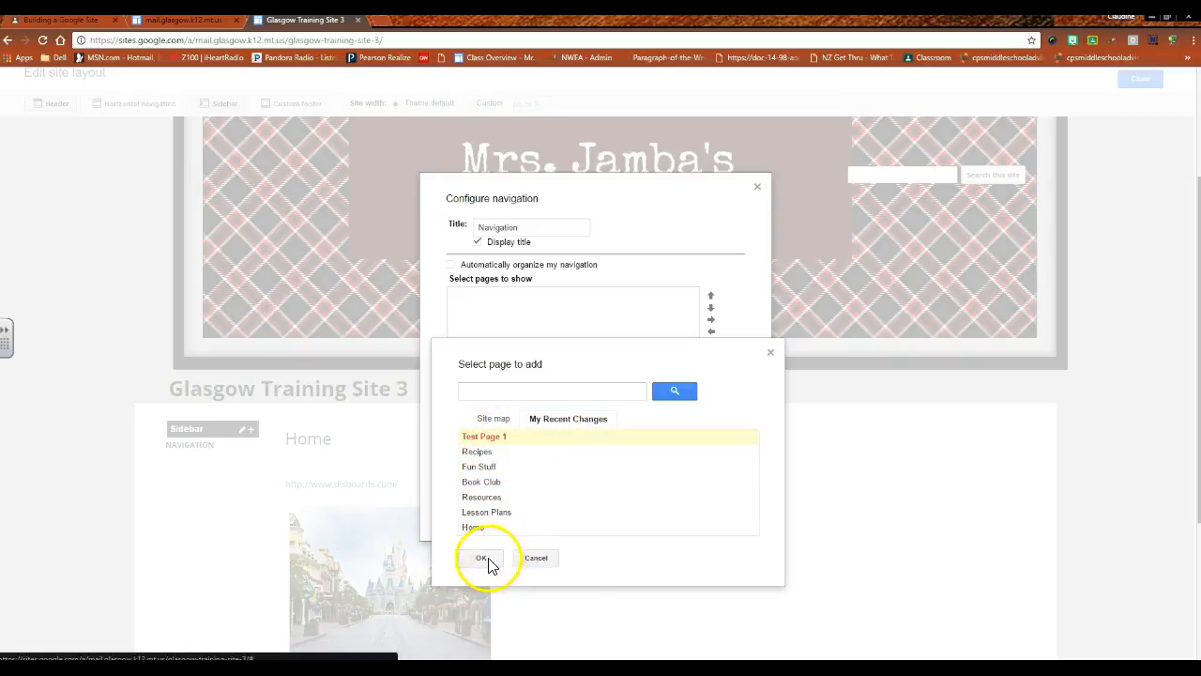
click(482, 558)
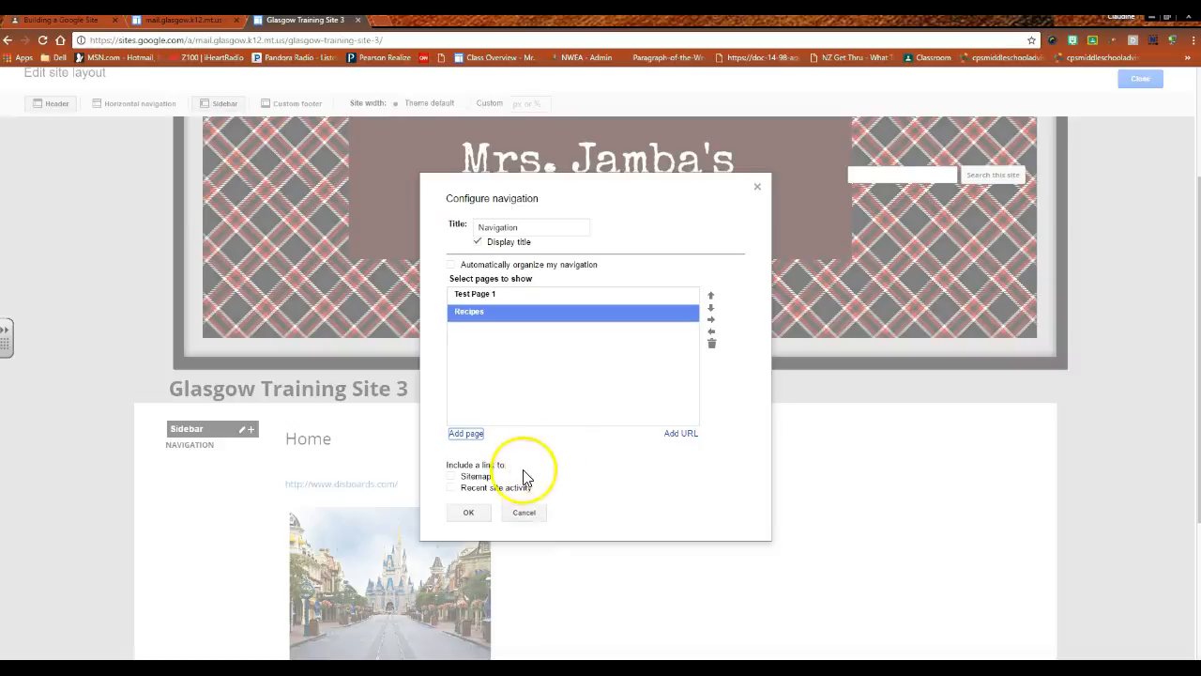
Add Fun Stuff and Book Club to the navigation page list as well
click(465, 433)
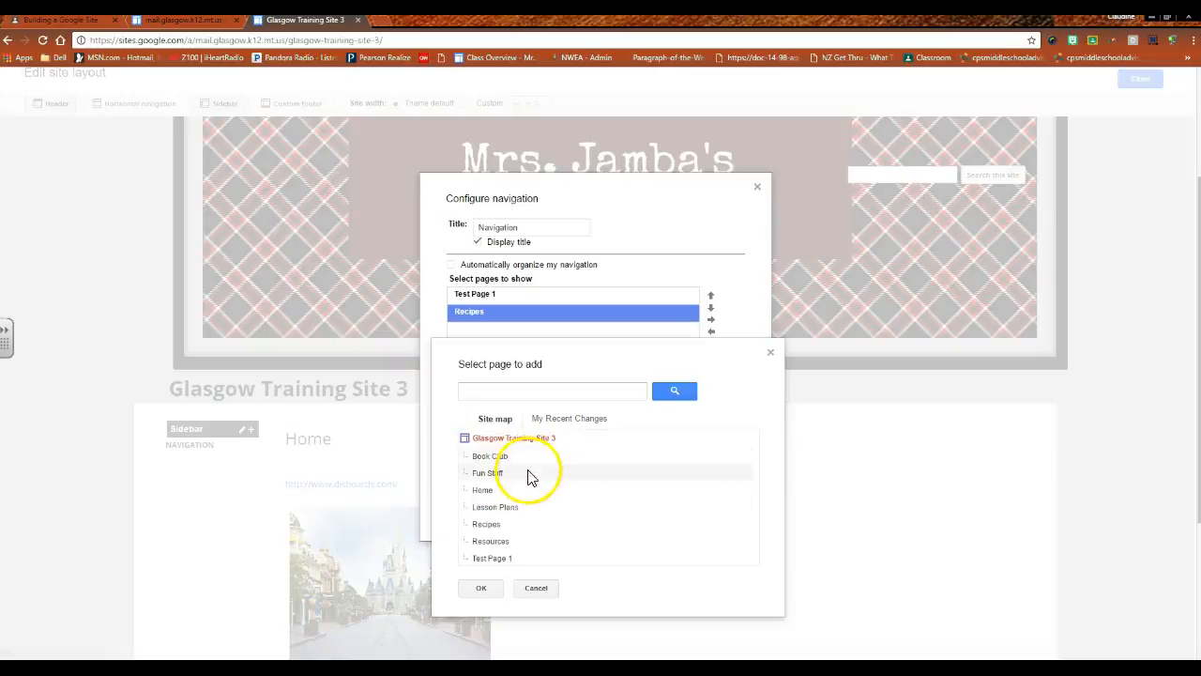
click(569, 419)
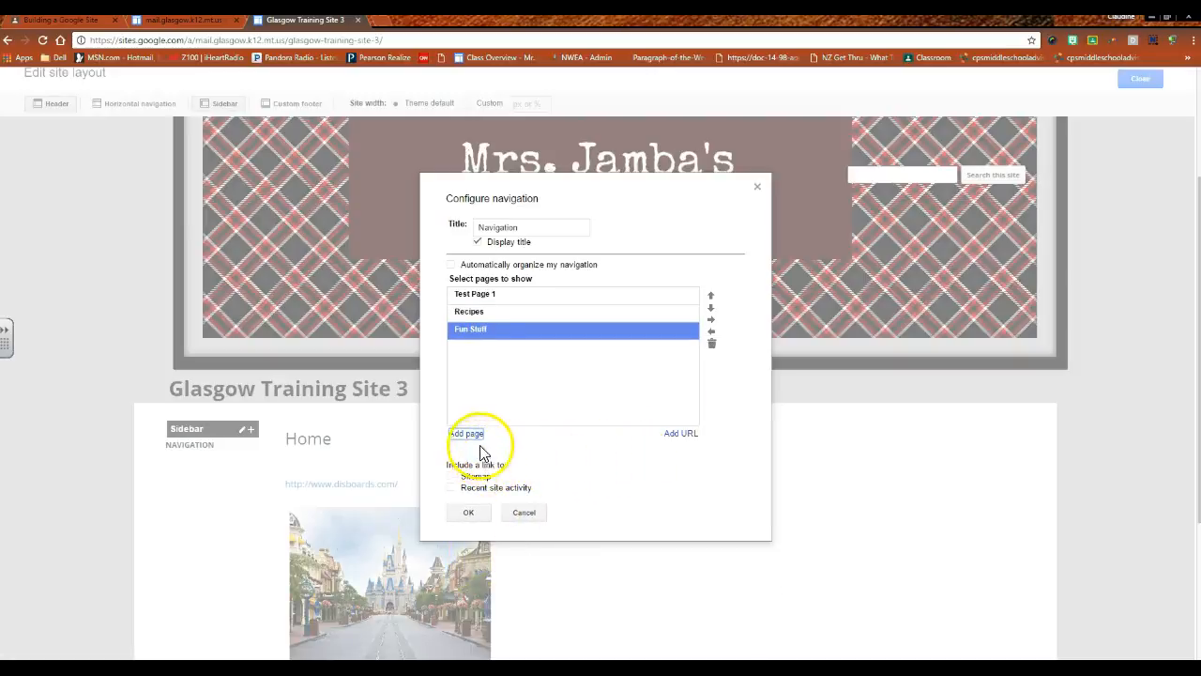
click(466, 433)
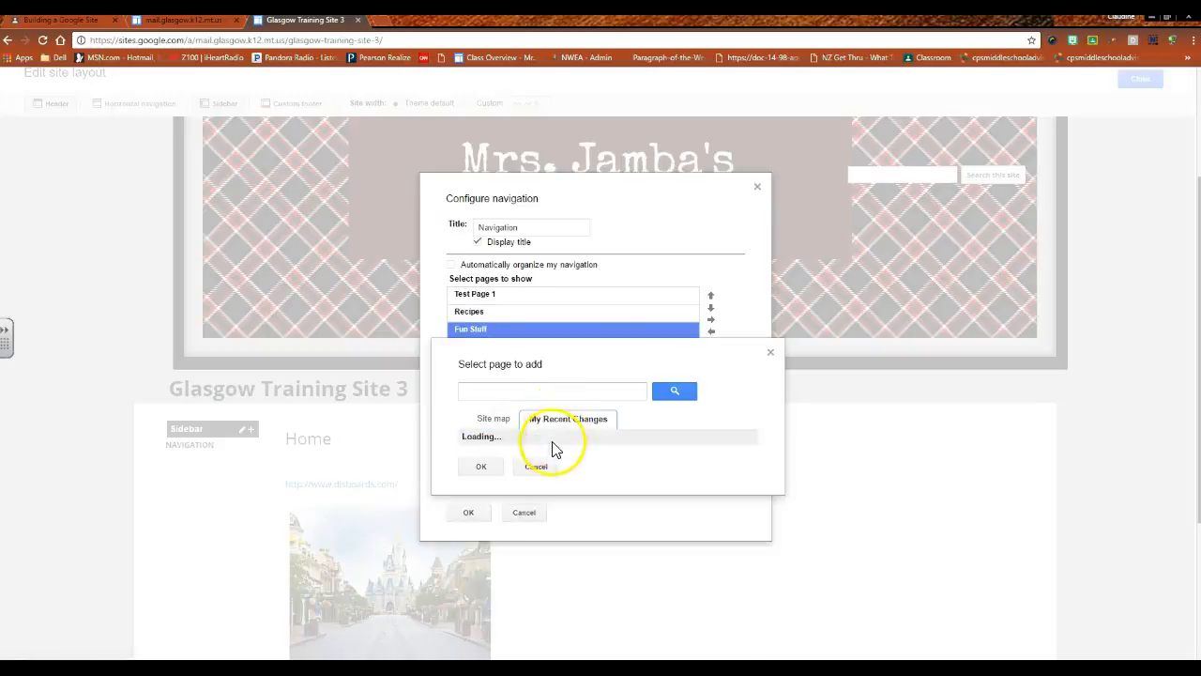
click(567, 418)
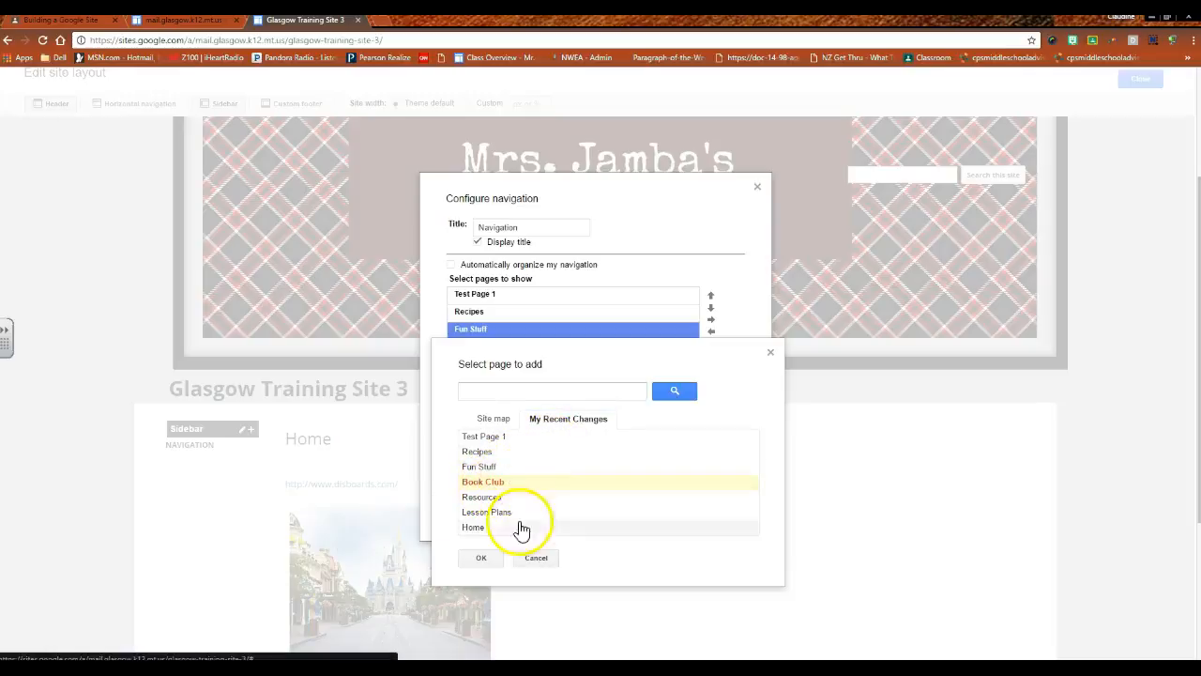
click(480, 557)
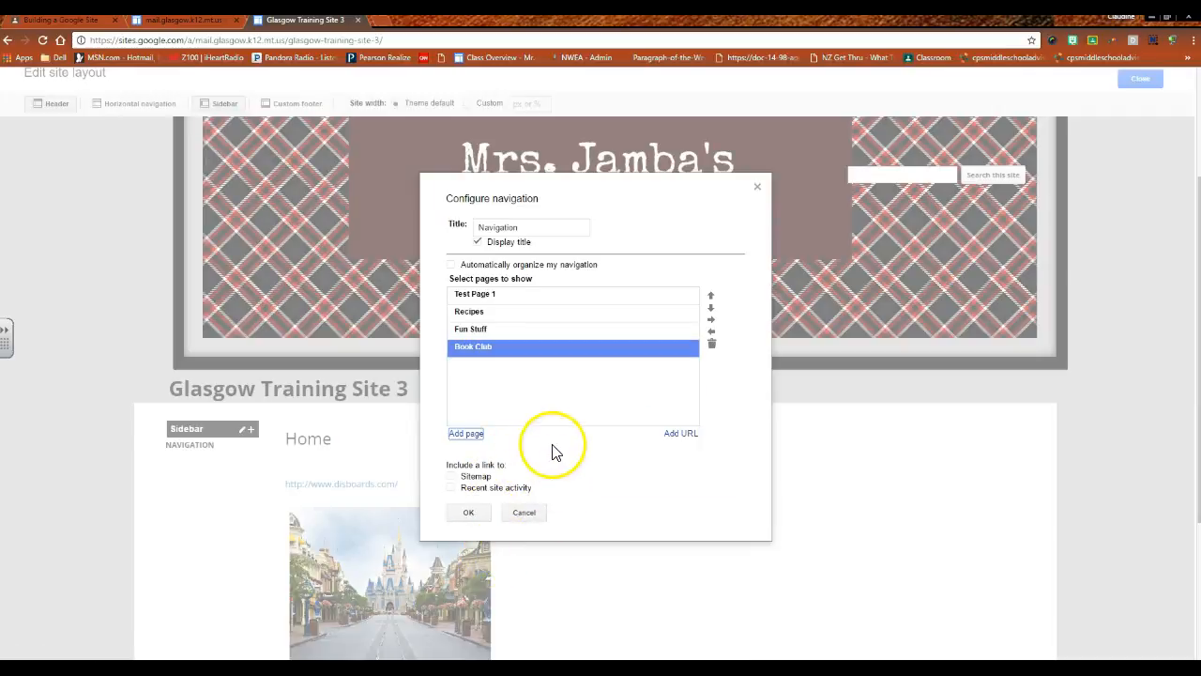
mouse_move(563, 455)
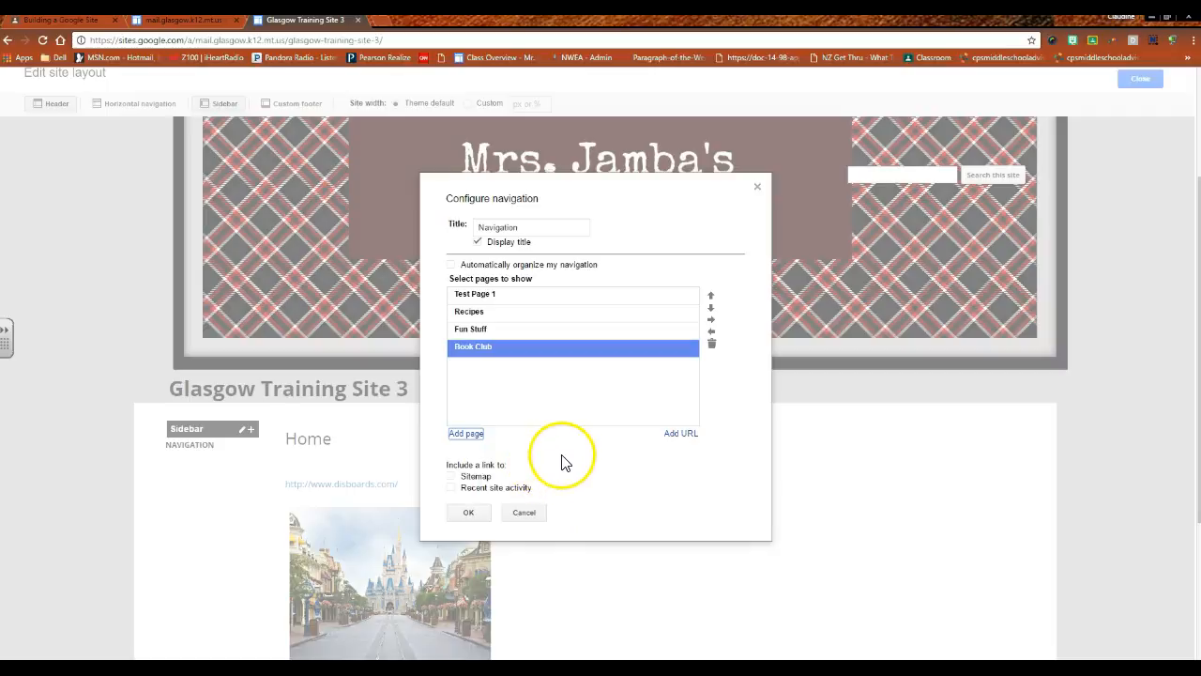
mouse_move(708, 286)
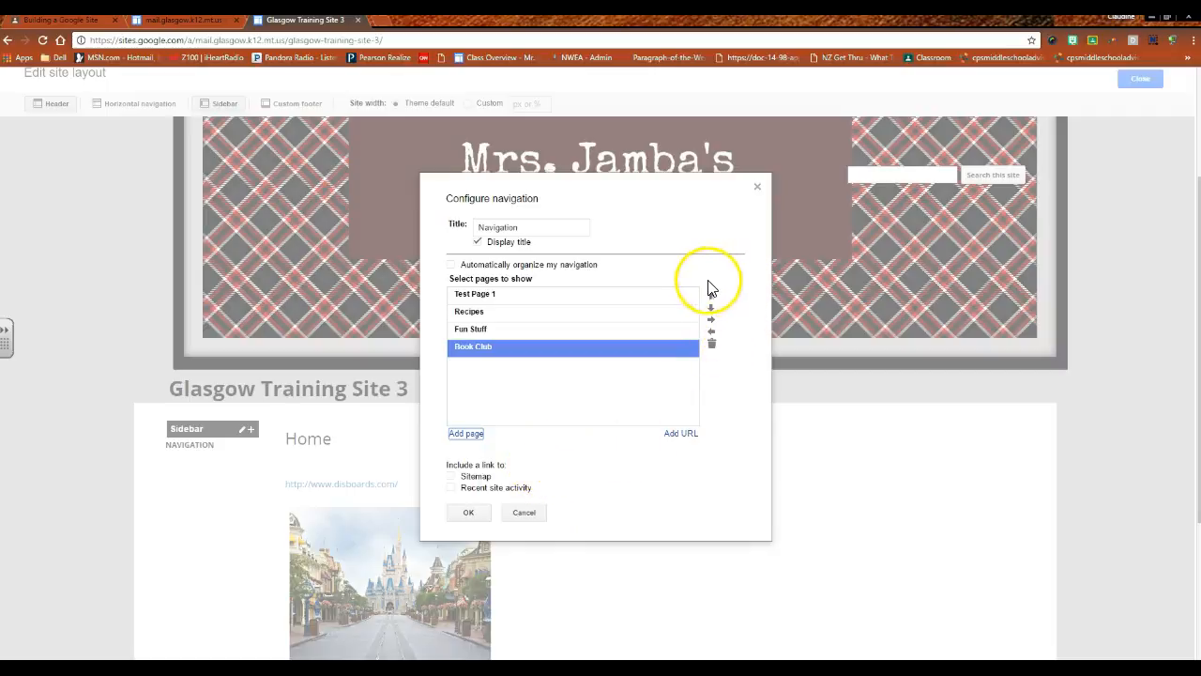
mouse_move(718, 378)
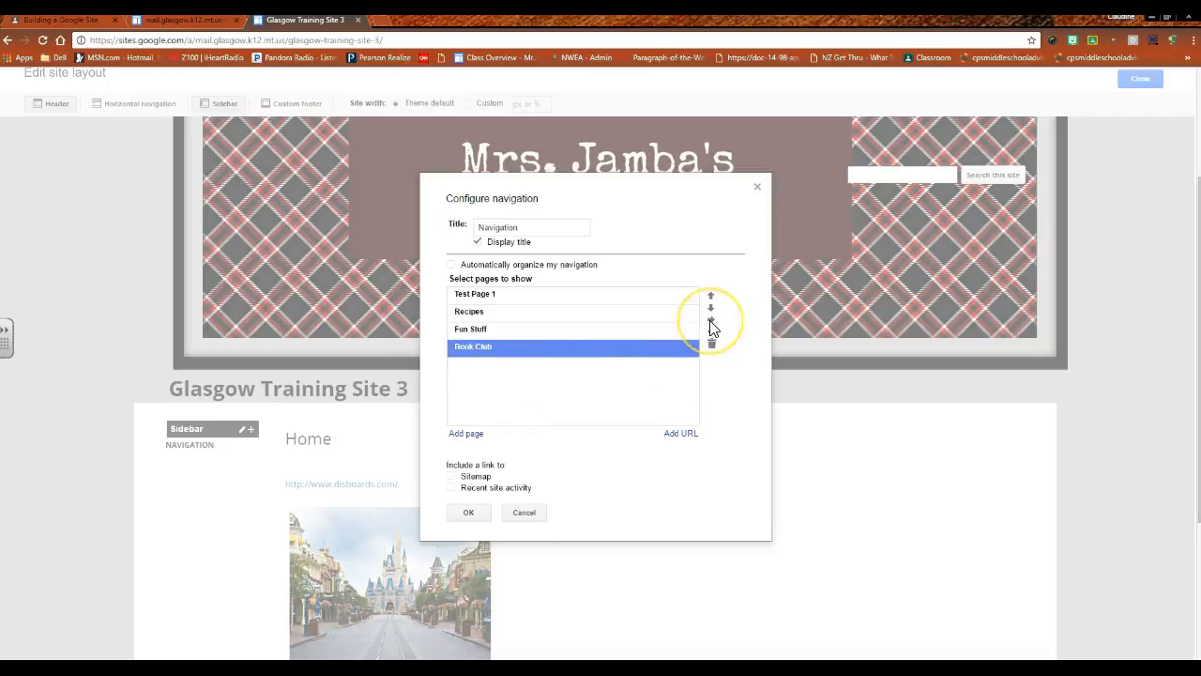
mouse_move(710, 327)
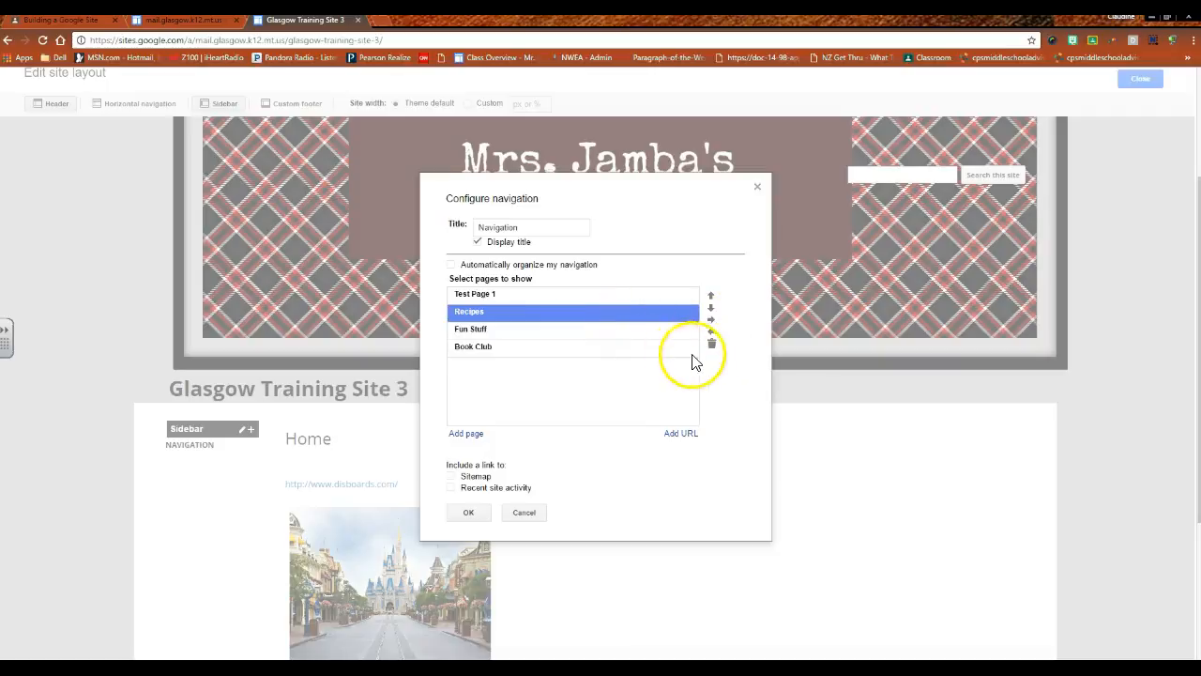
mouse_move(711, 342)
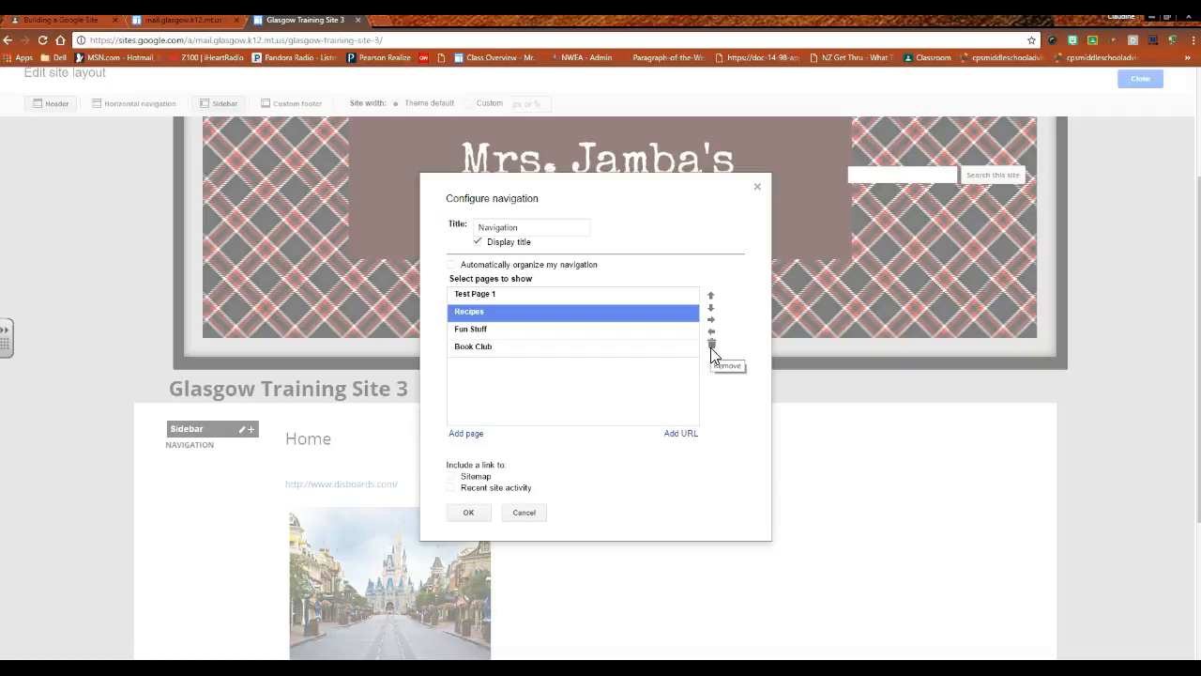
mouse_move(980, 391)
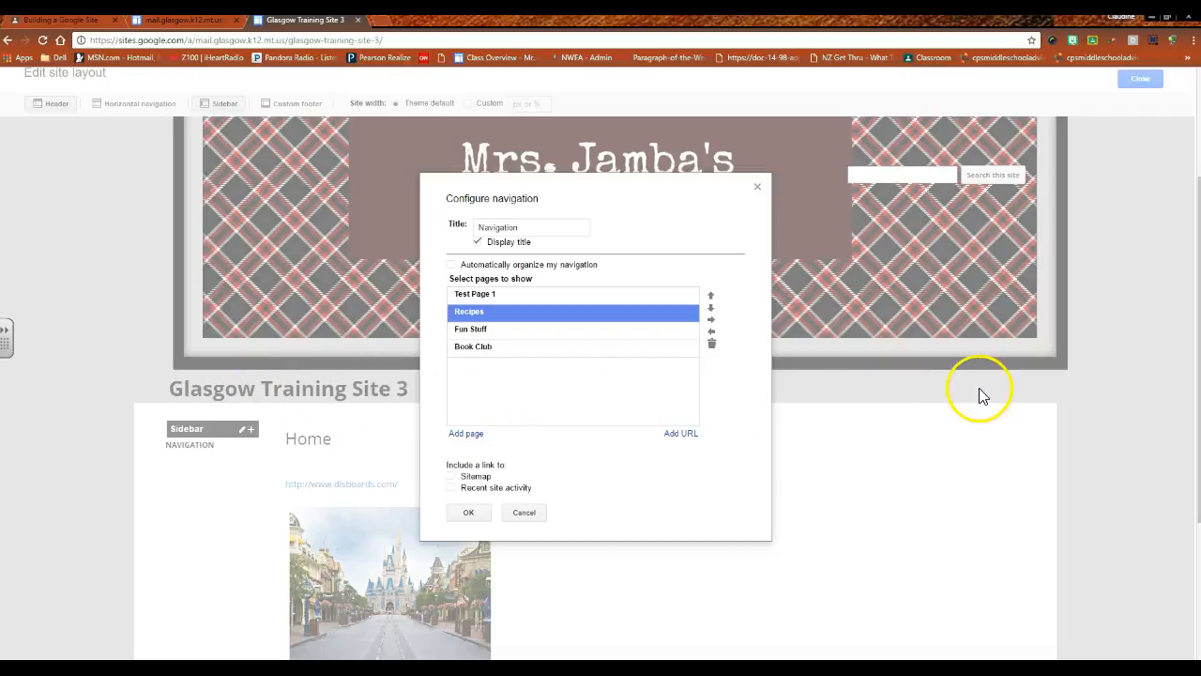
mouse_move(216, 582)
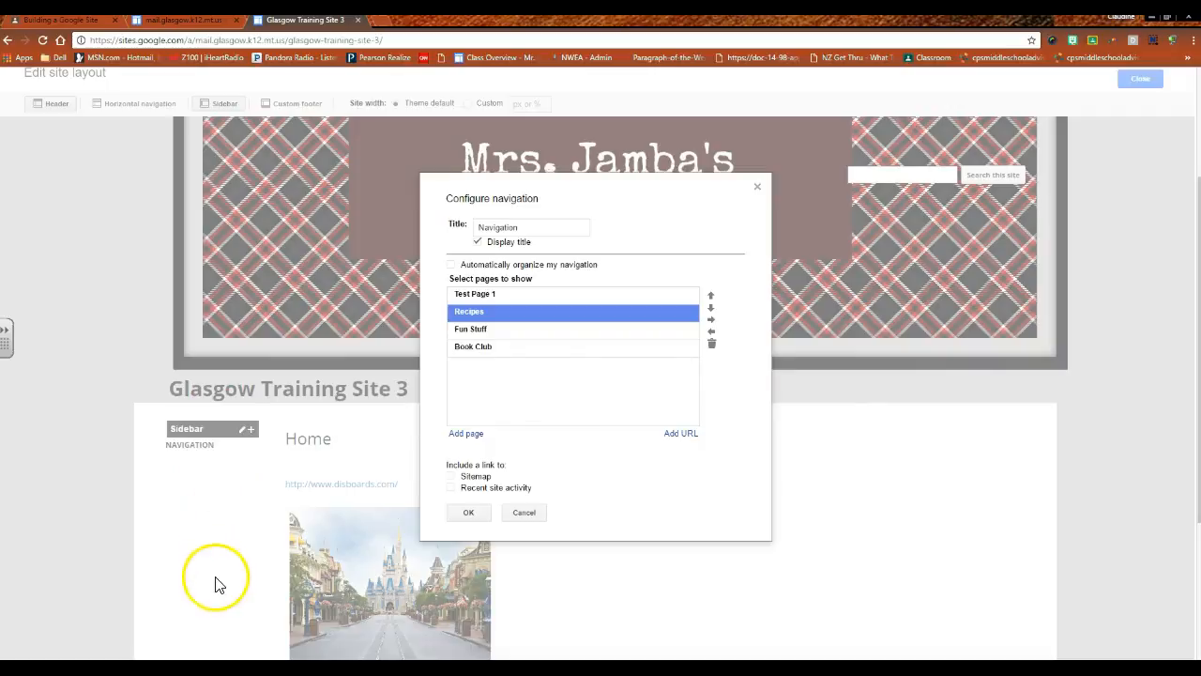
mouse_move(242, 597)
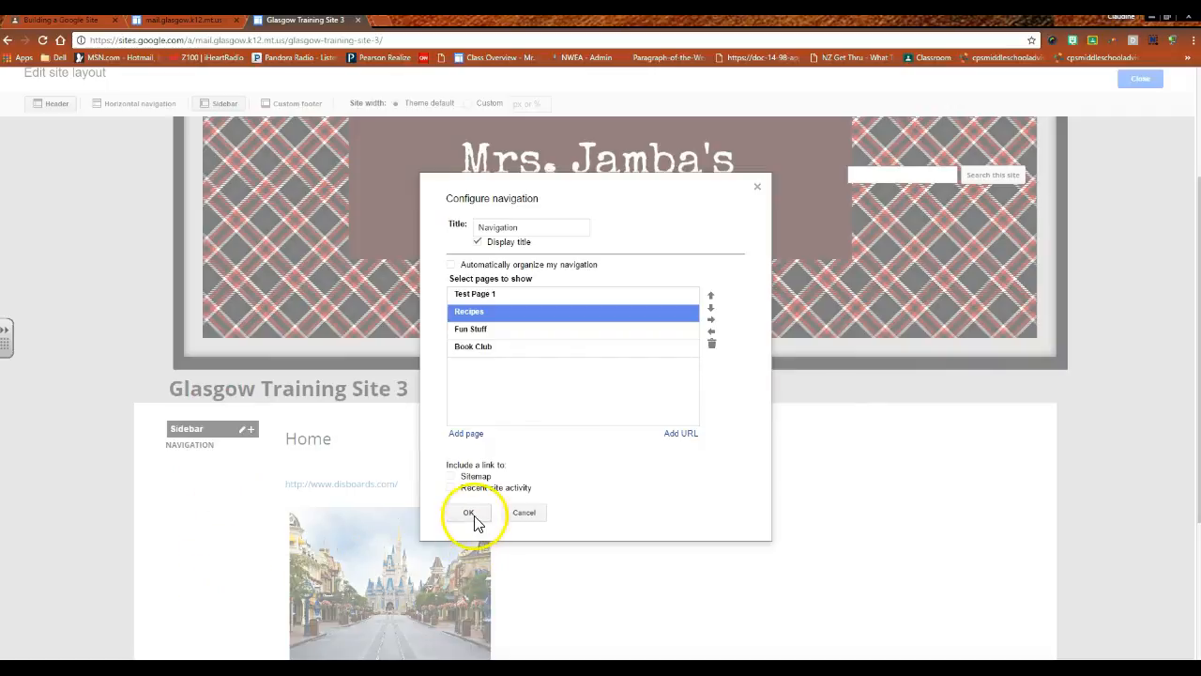
Save the navigation list and keep the sidebar on the left at 150 px width
click(469, 512)
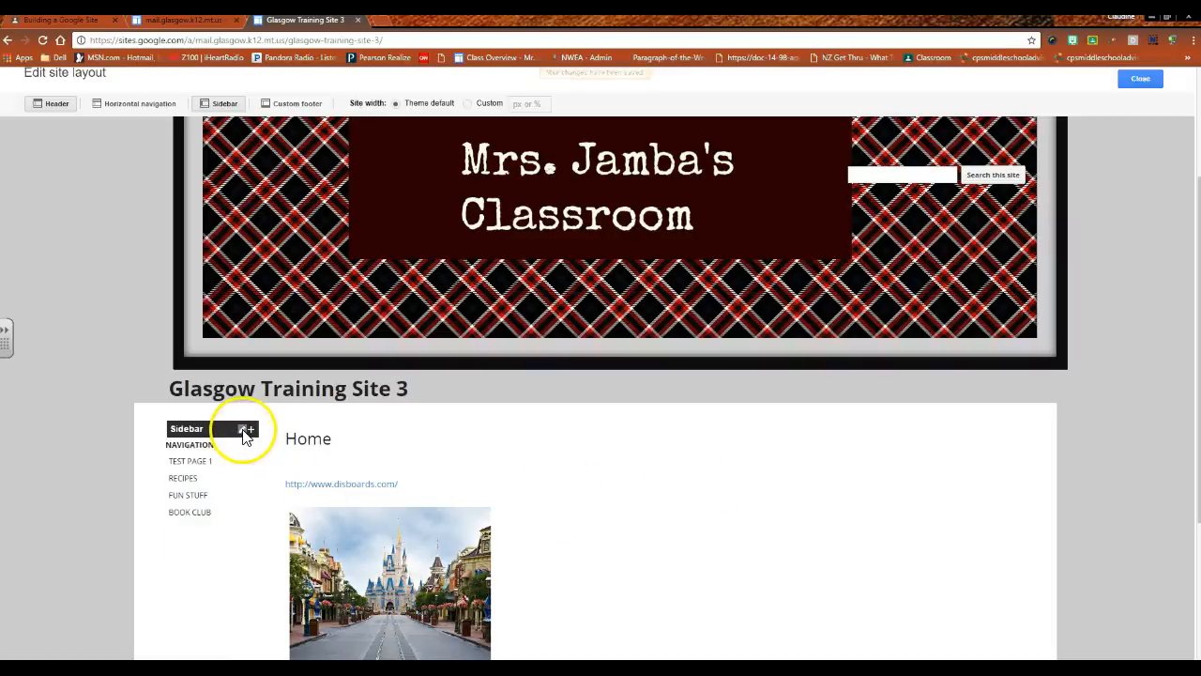
click(241, 429)
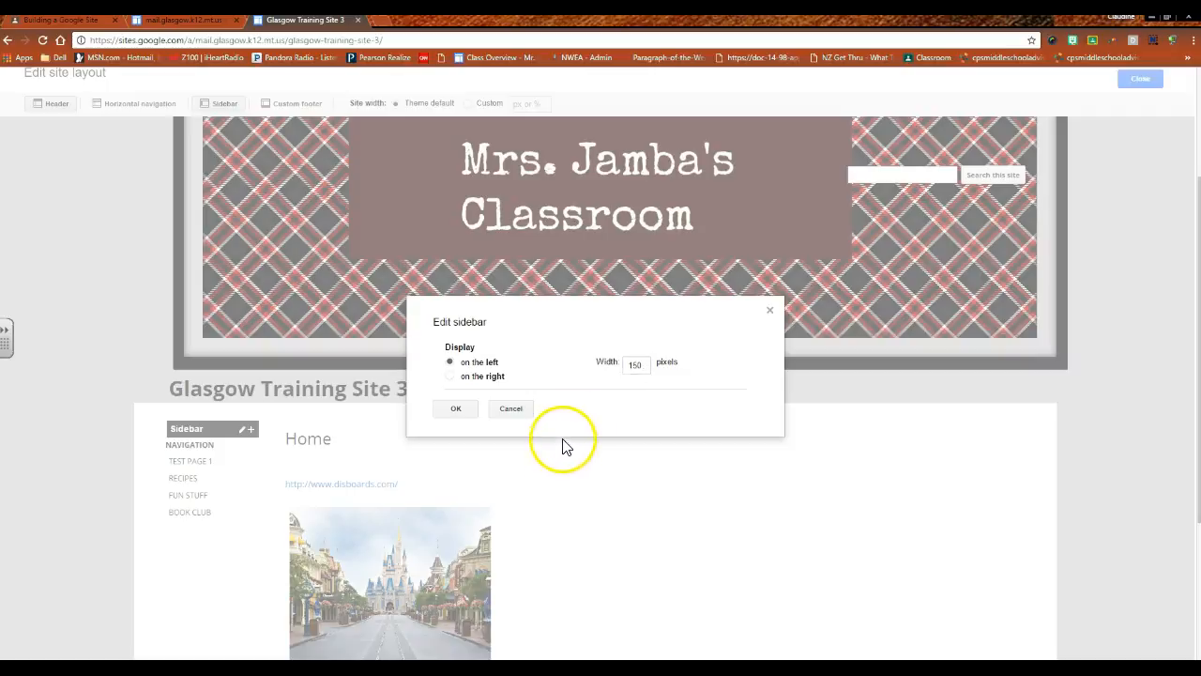
mouse_move(704, 413)
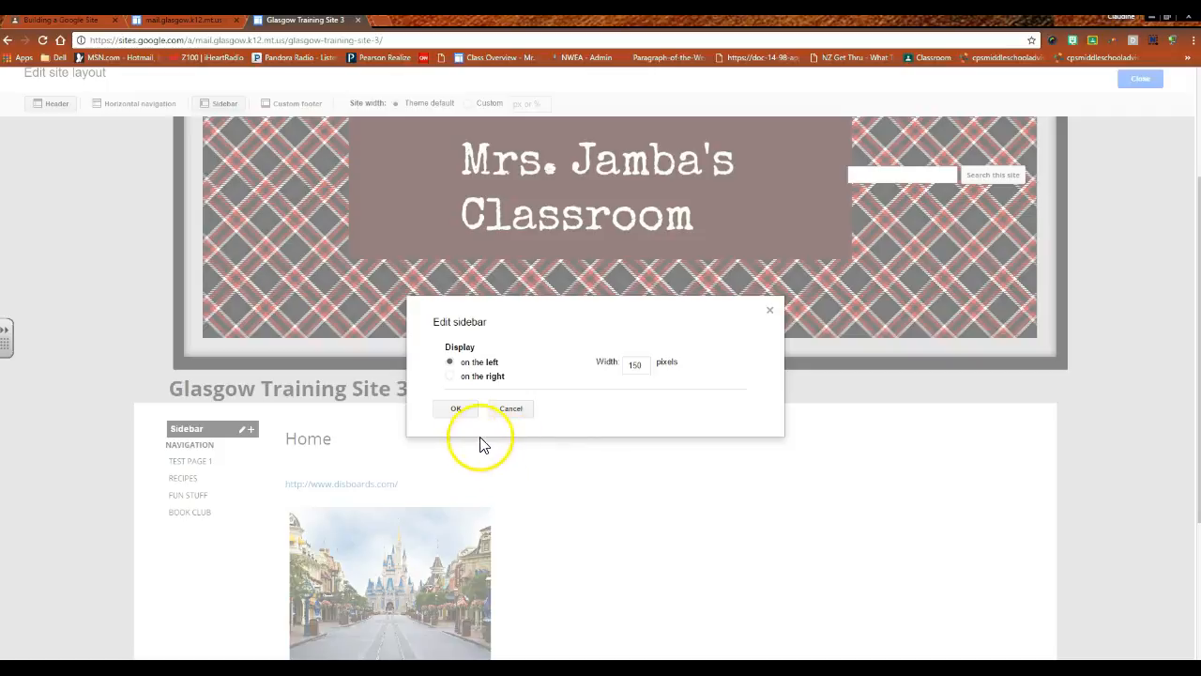
click(455, 409)
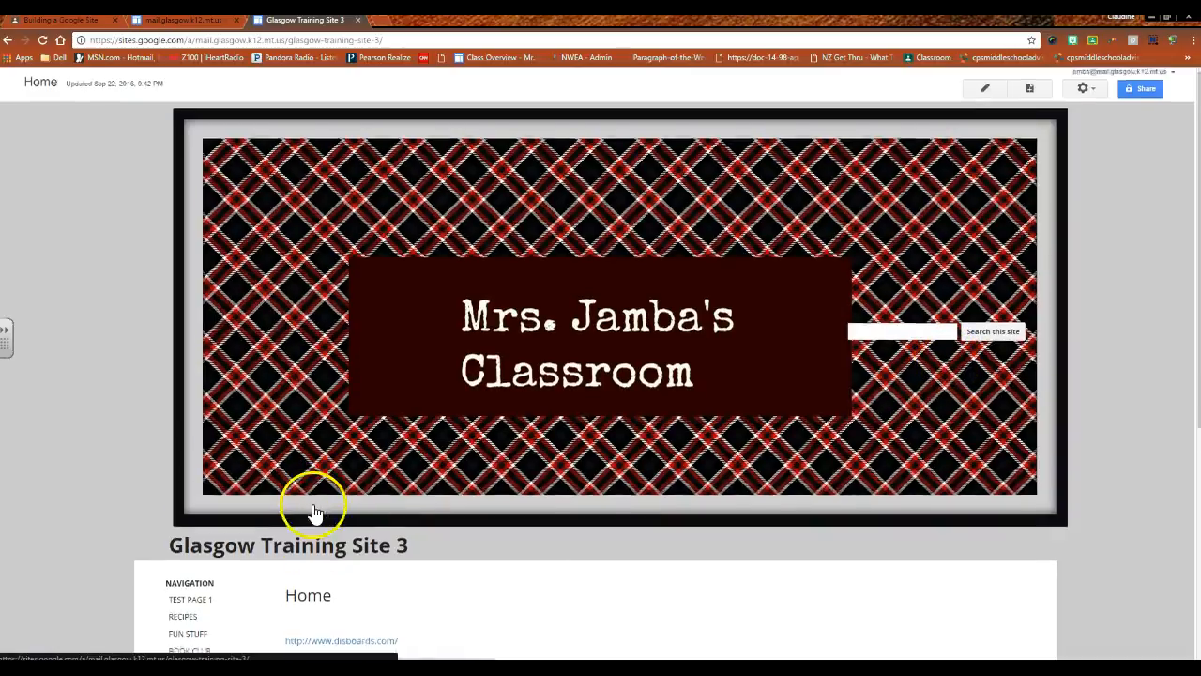
Go to Manage site and reach the Themes, Colors, and Fonts settings
scroll(down, 3)
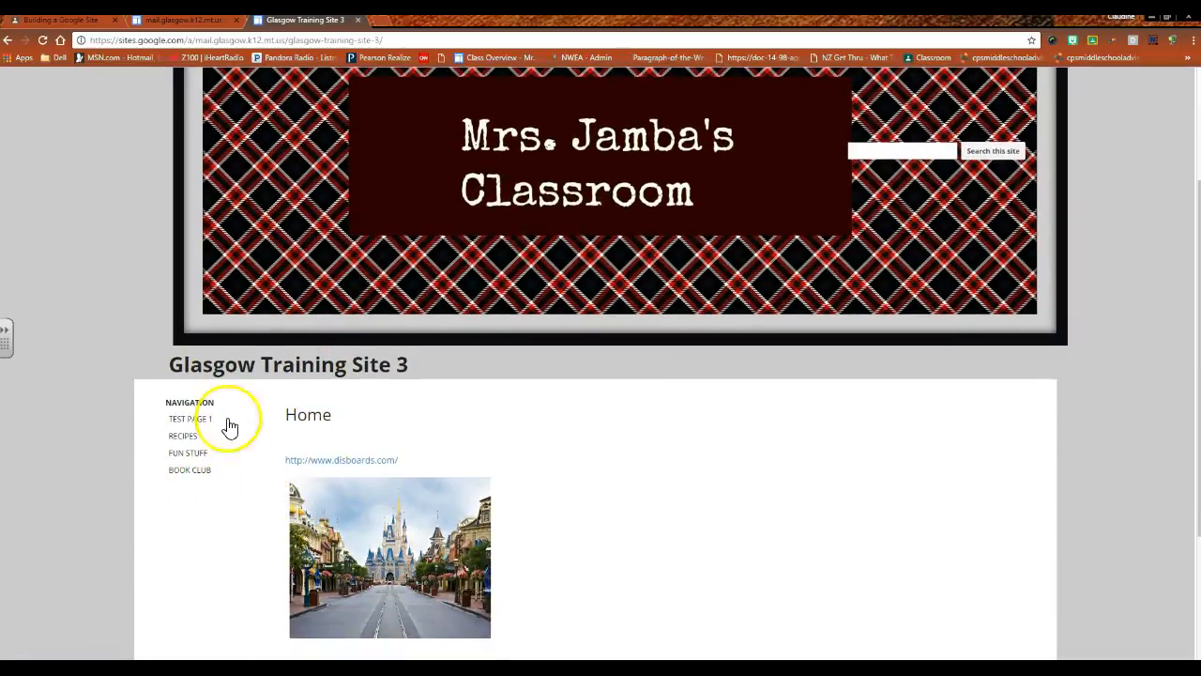
mouse_move(210, 493)
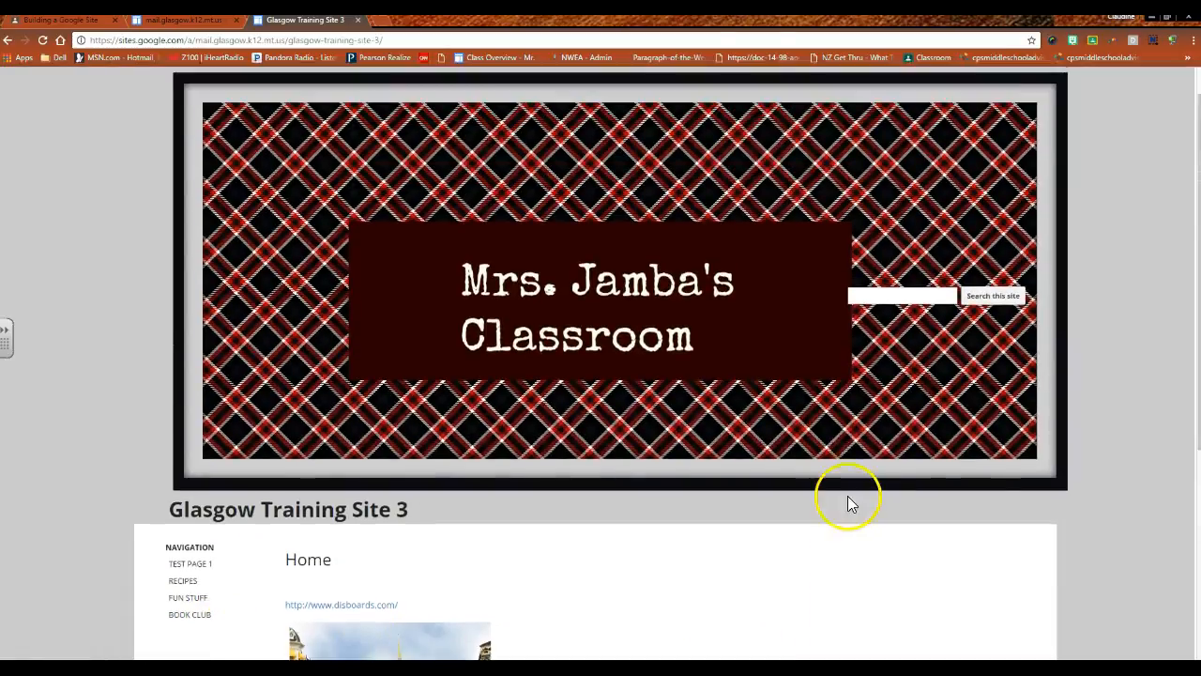
click(1085, 97)
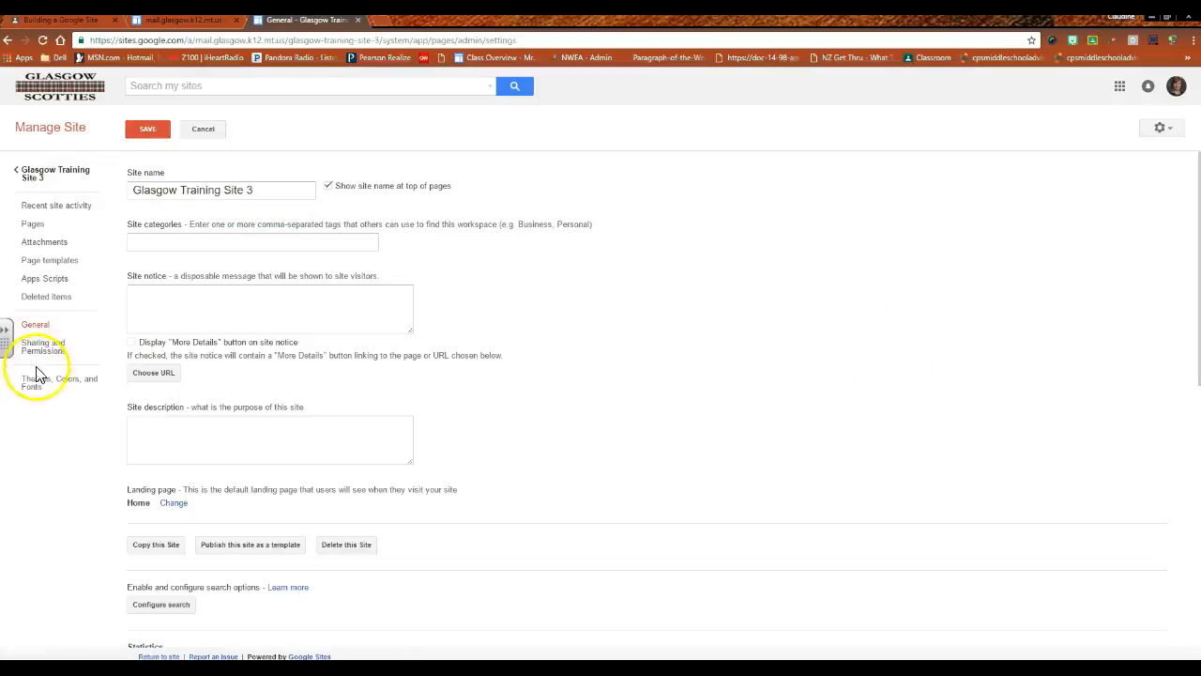
click(51, 382)
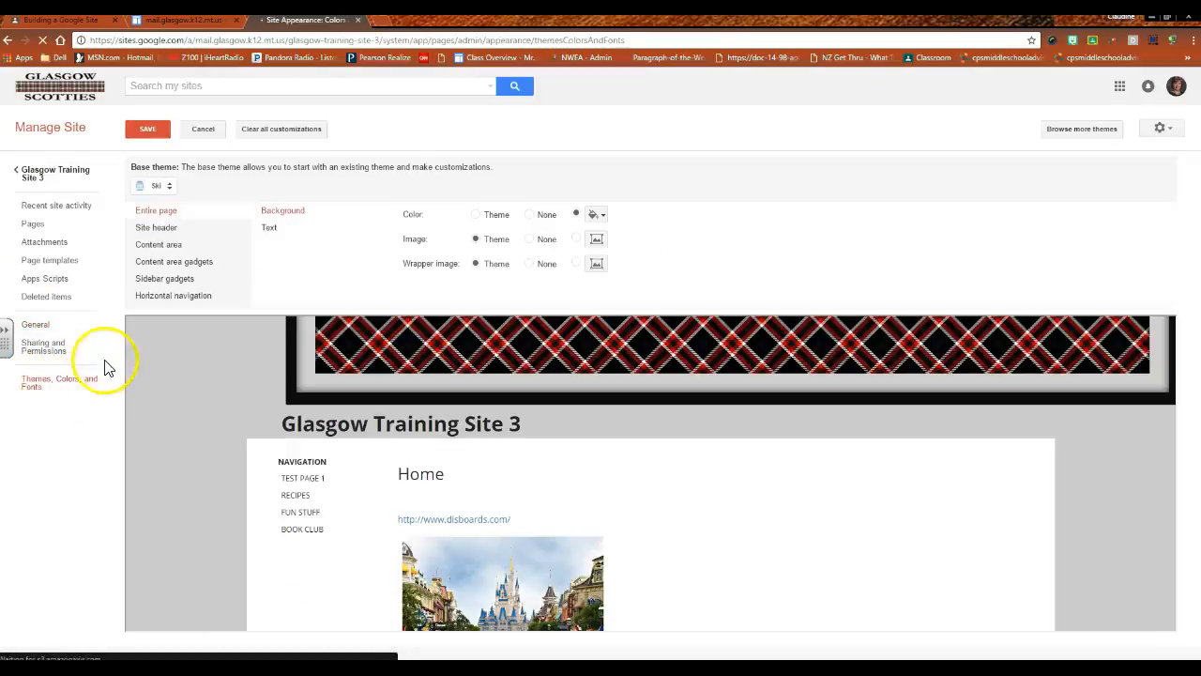
Give the Sidebar gadgets a red background, review selected-text and line-divider colours, and save
click(164, 278)
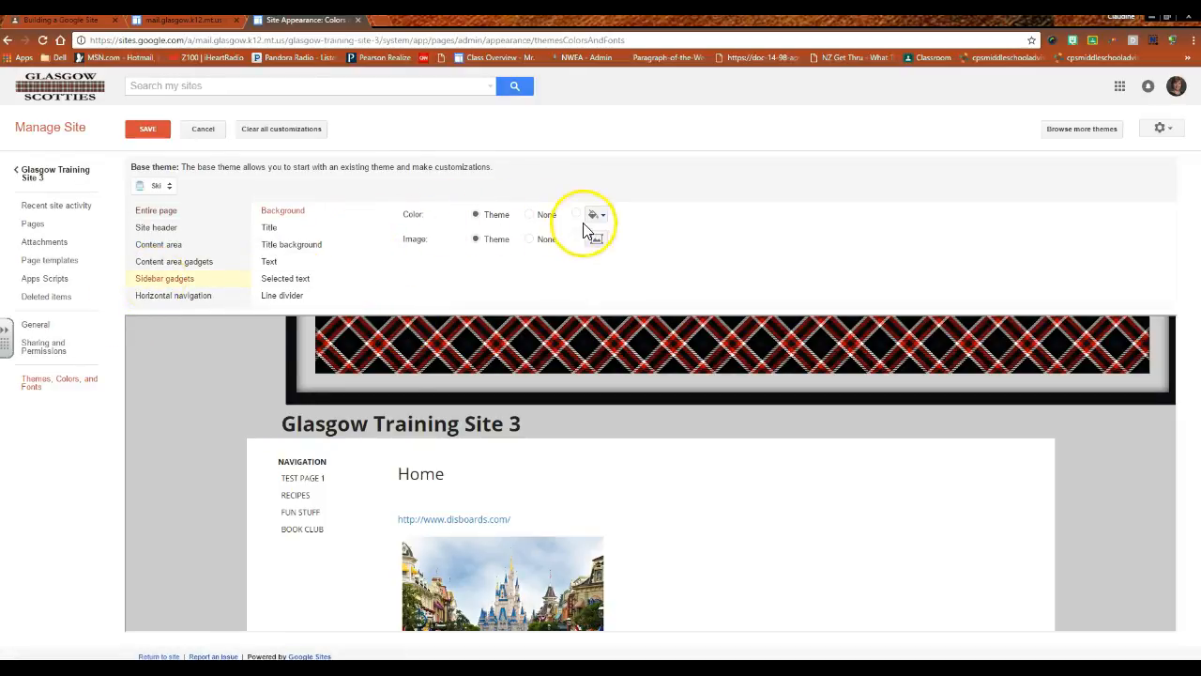
click(592, 215)
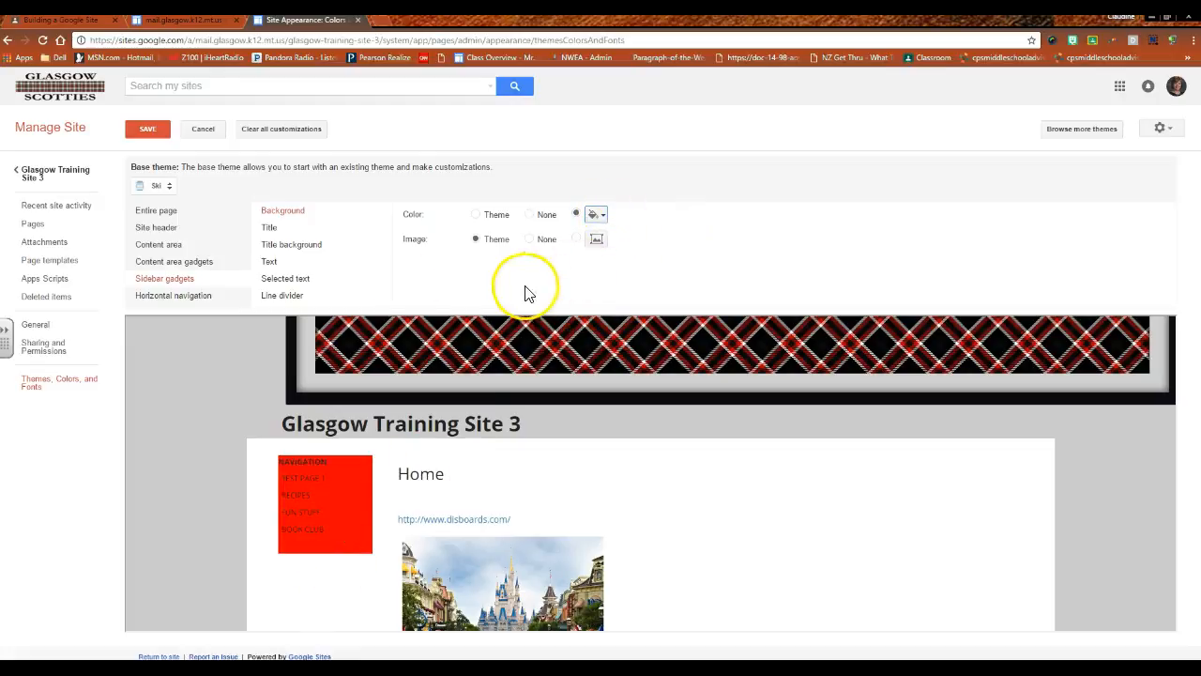
click(285, 278)
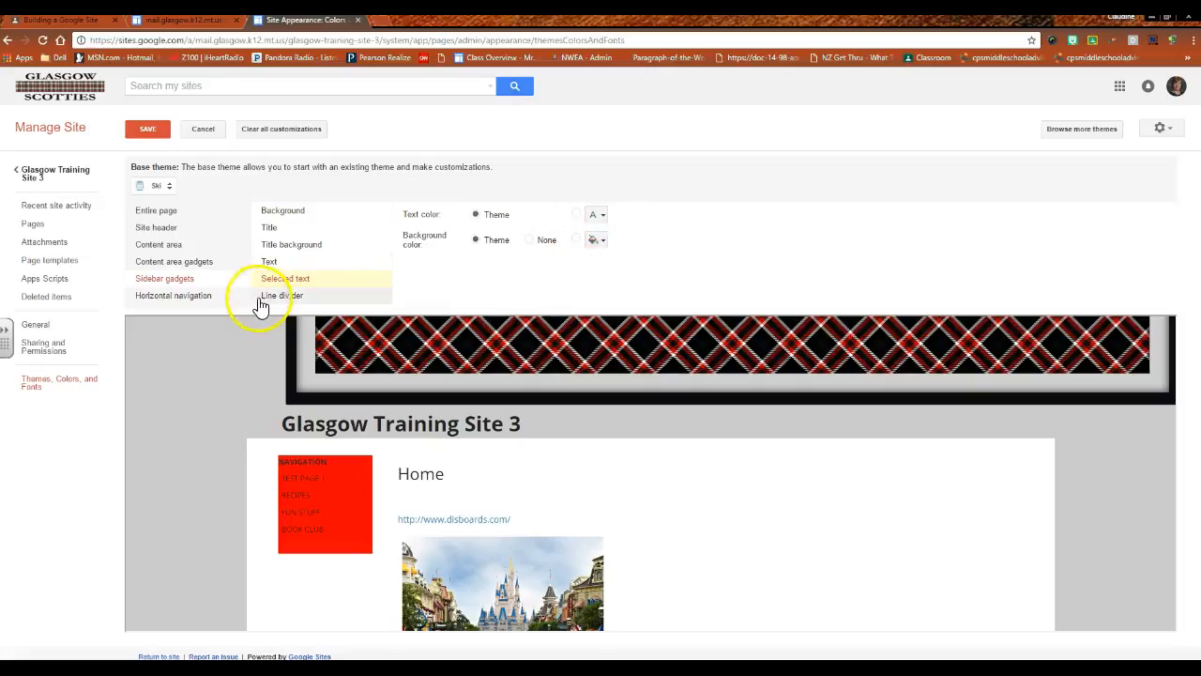
click(282, 296)
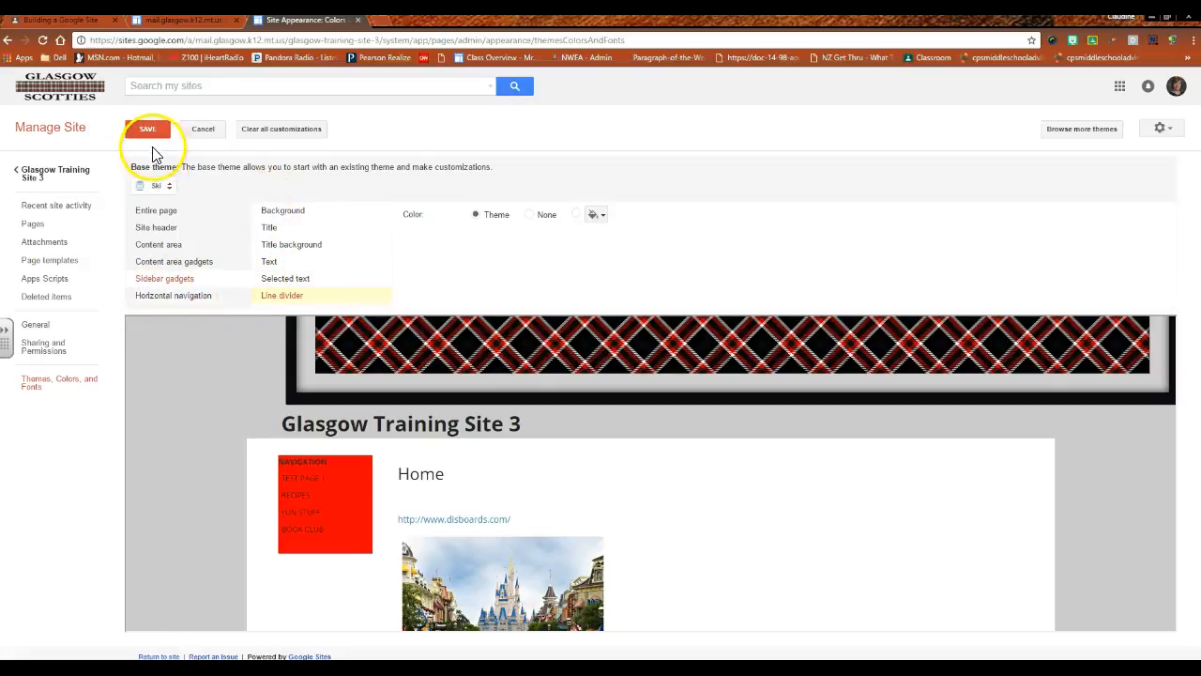
click(147, 129)
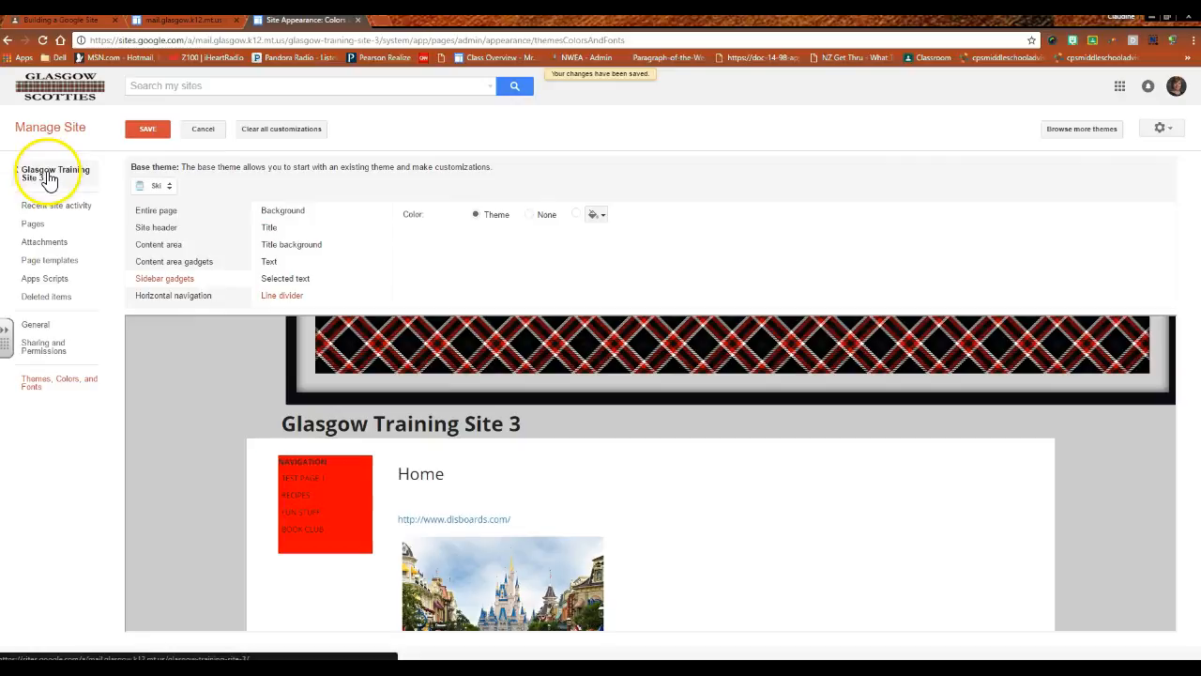
click(54, 174)
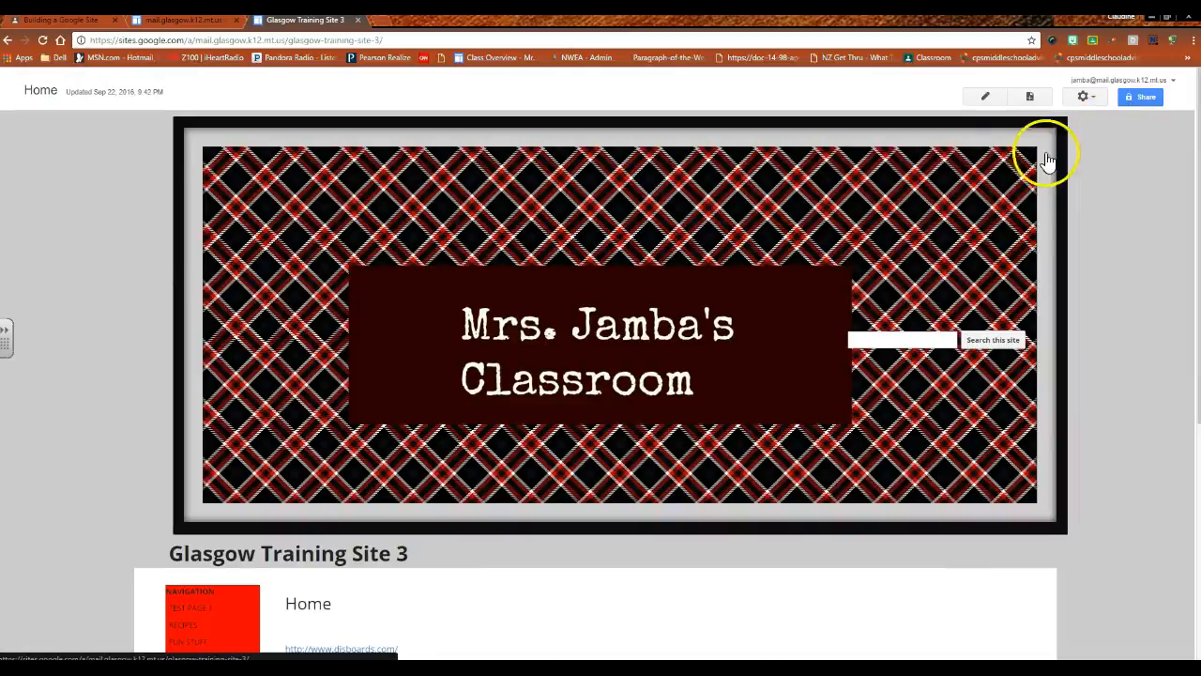
click(1083, 97)
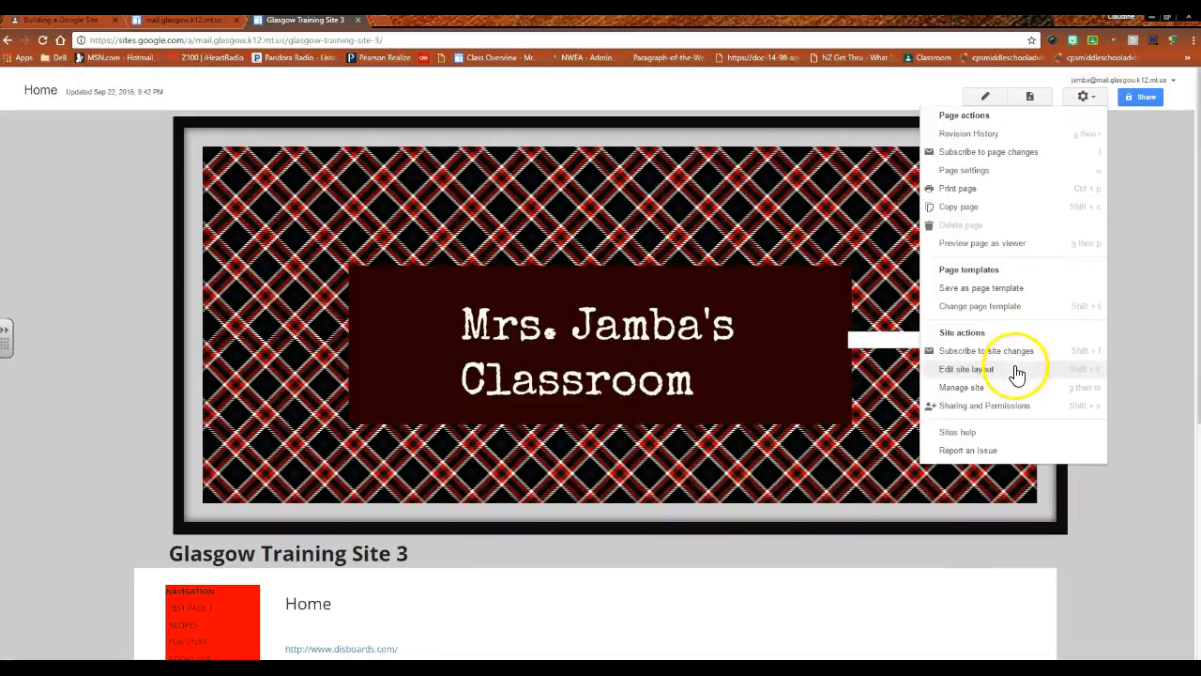
click(967, 368)
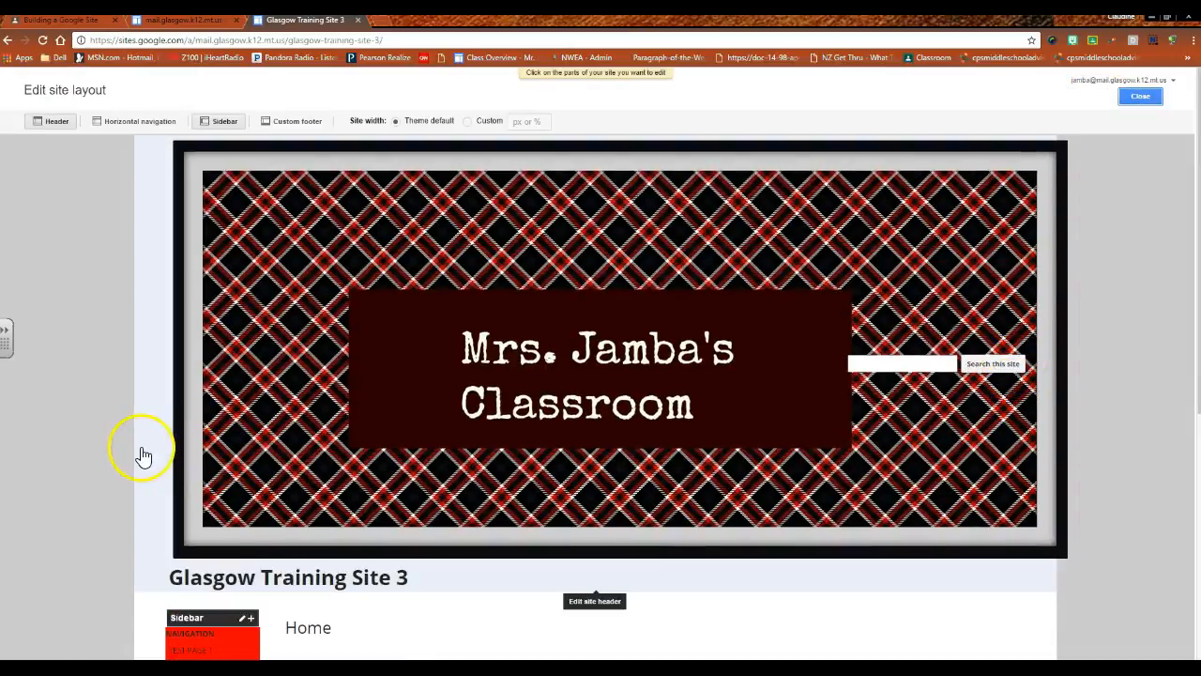
scroll(down, 3)
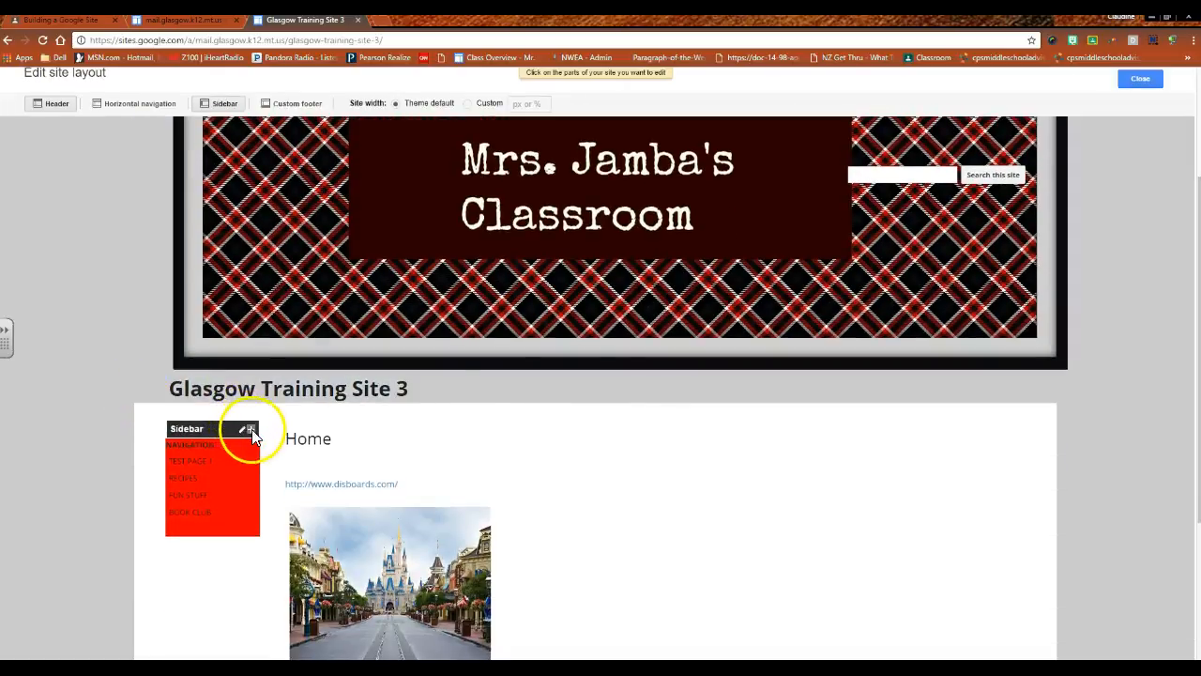
Add another Navigation item to the sidebar below the page links
click(250, 429)
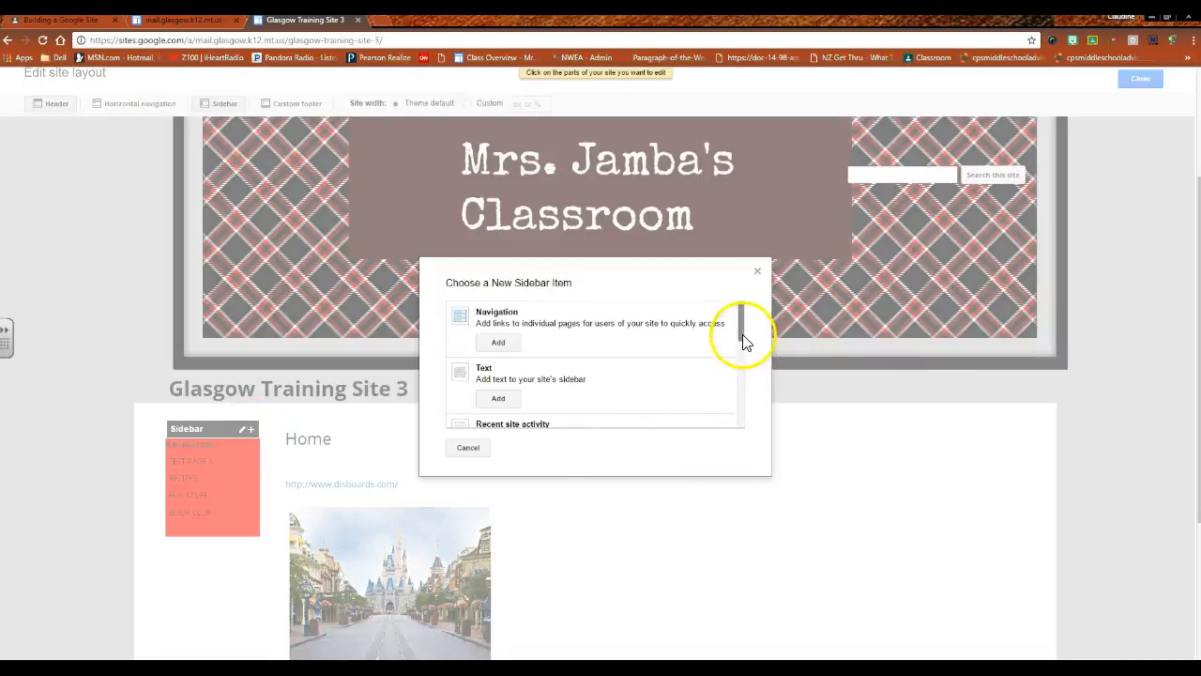
scroll(down, 3)
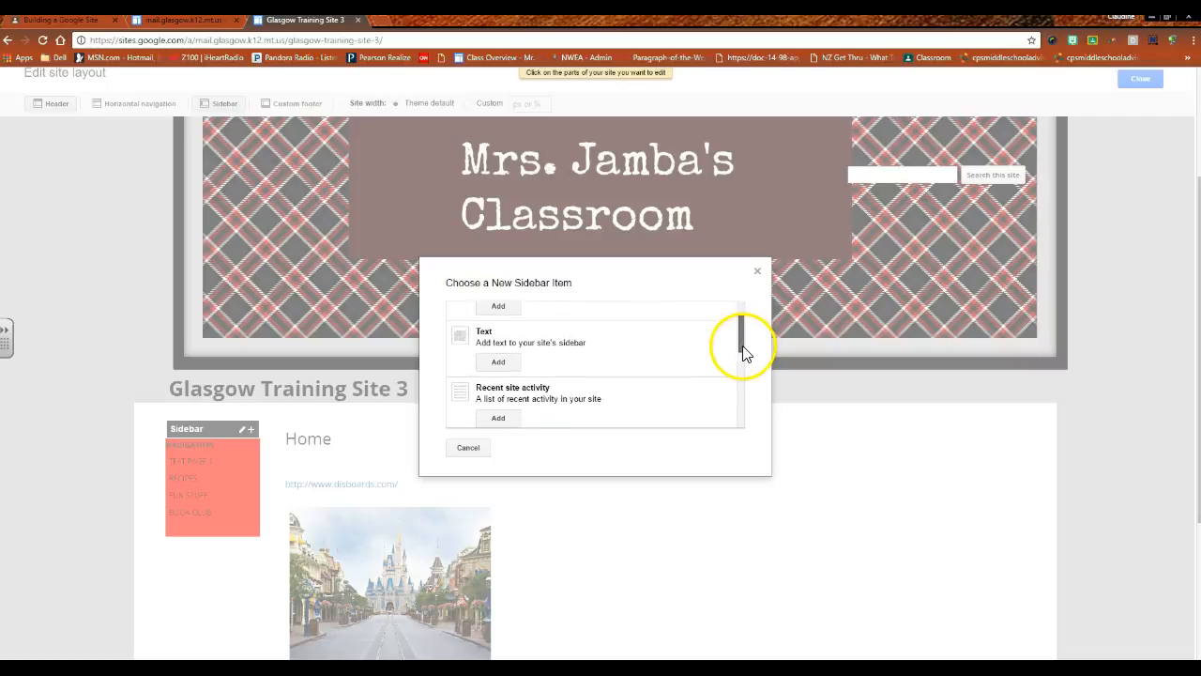
scroll(down, 3)
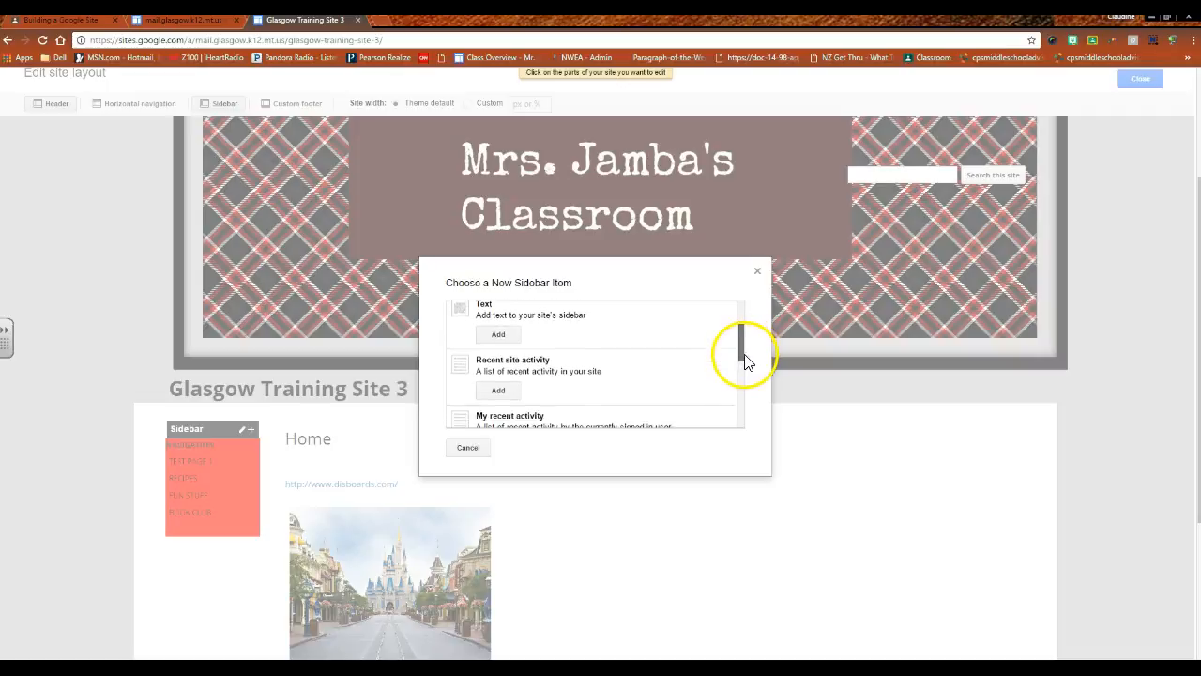
scroll(down, 3)
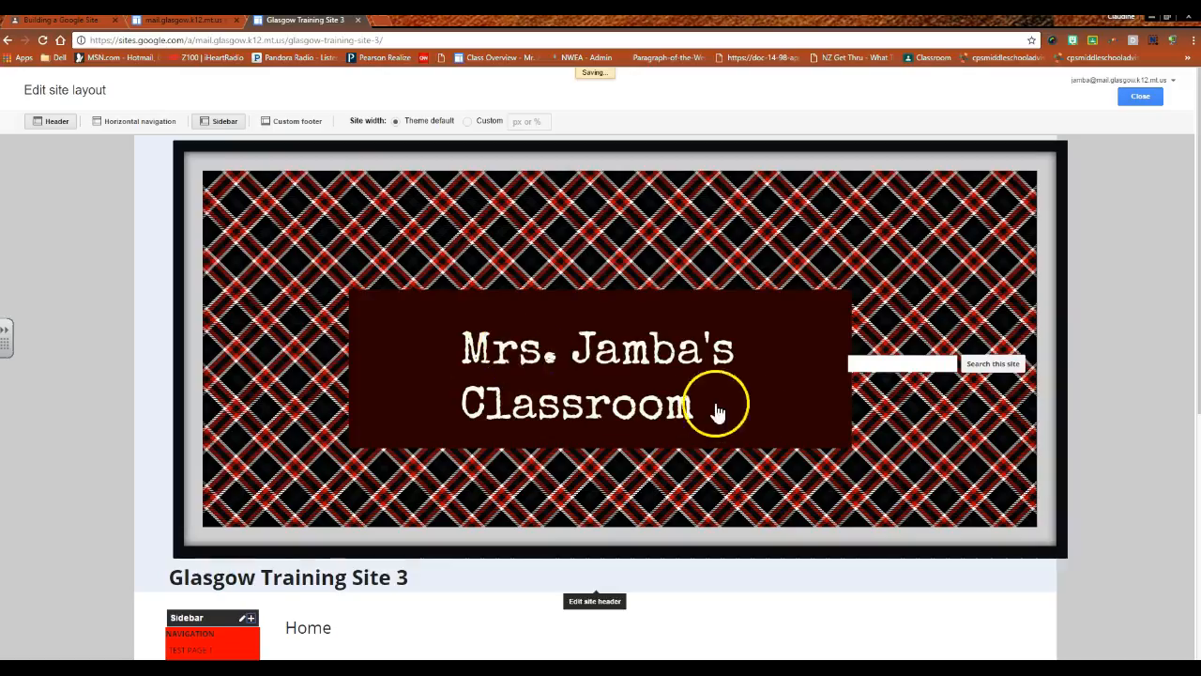
scroll(down, 3)
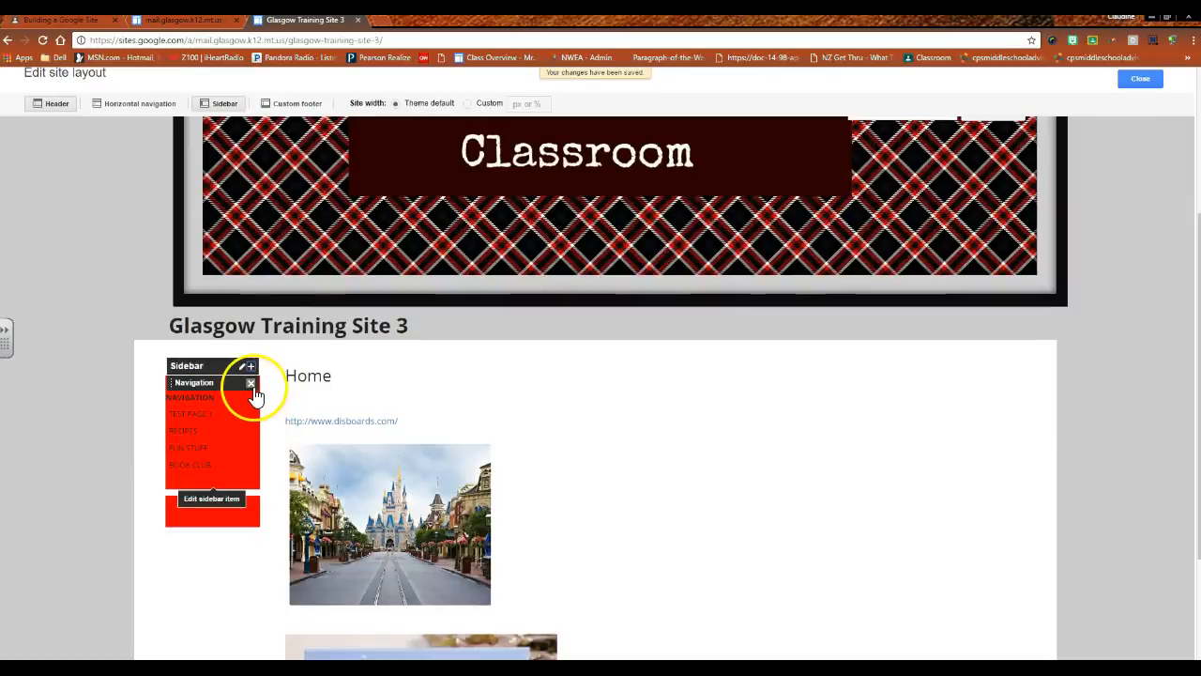
Add a Countdown gadget to the sidebar beneath it
click(250, 366)
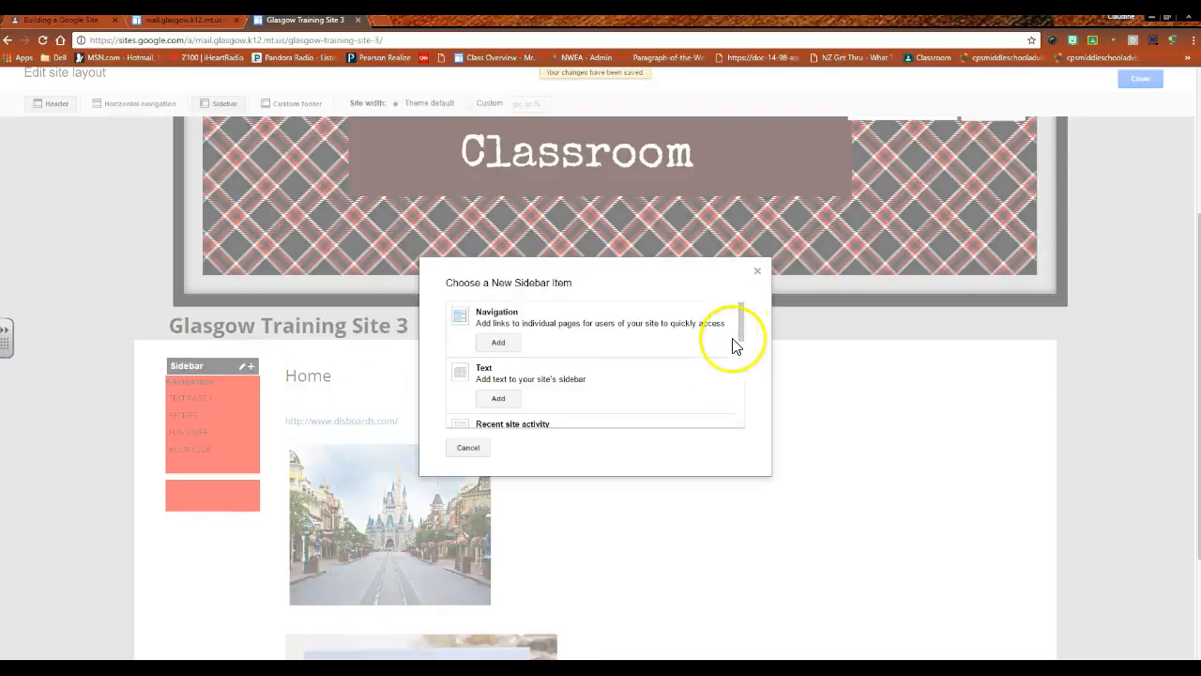
scroll(down, 3)
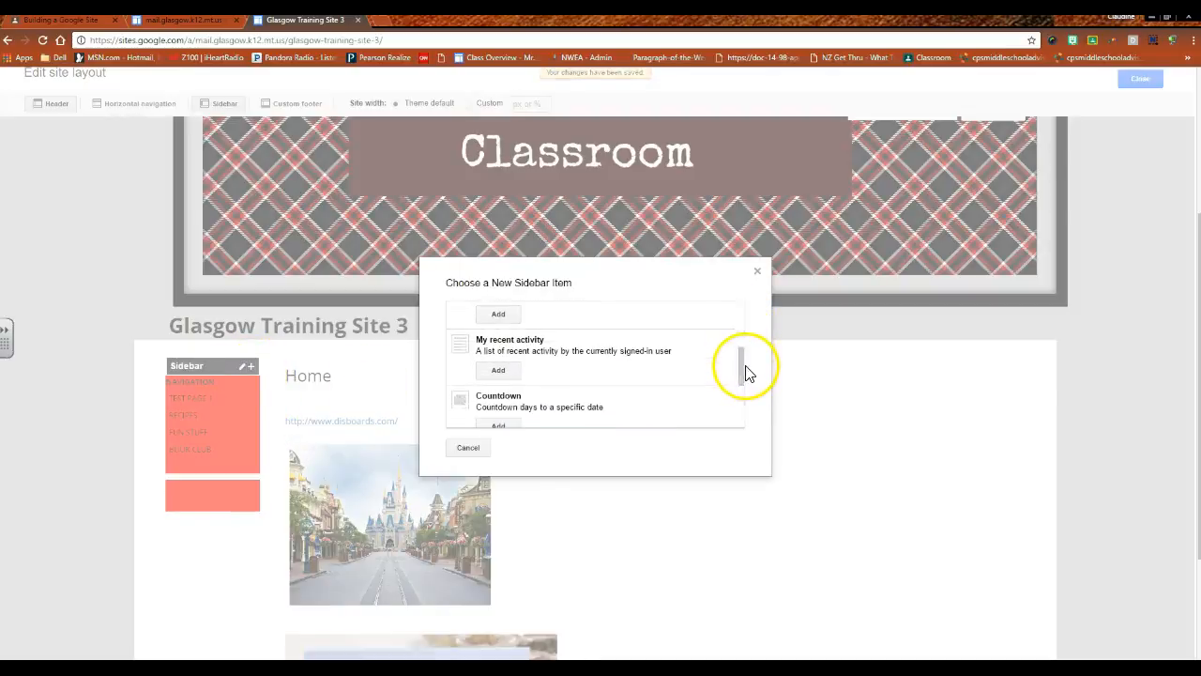
scroll(down, 3)
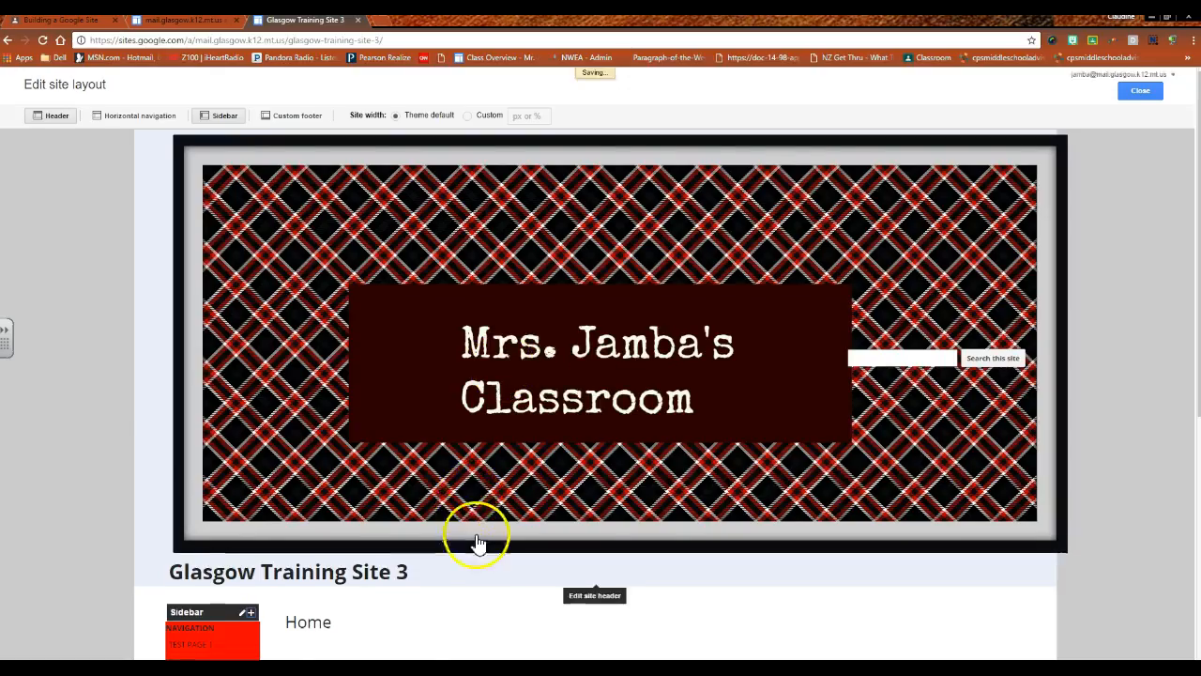
scroll(down, 3)
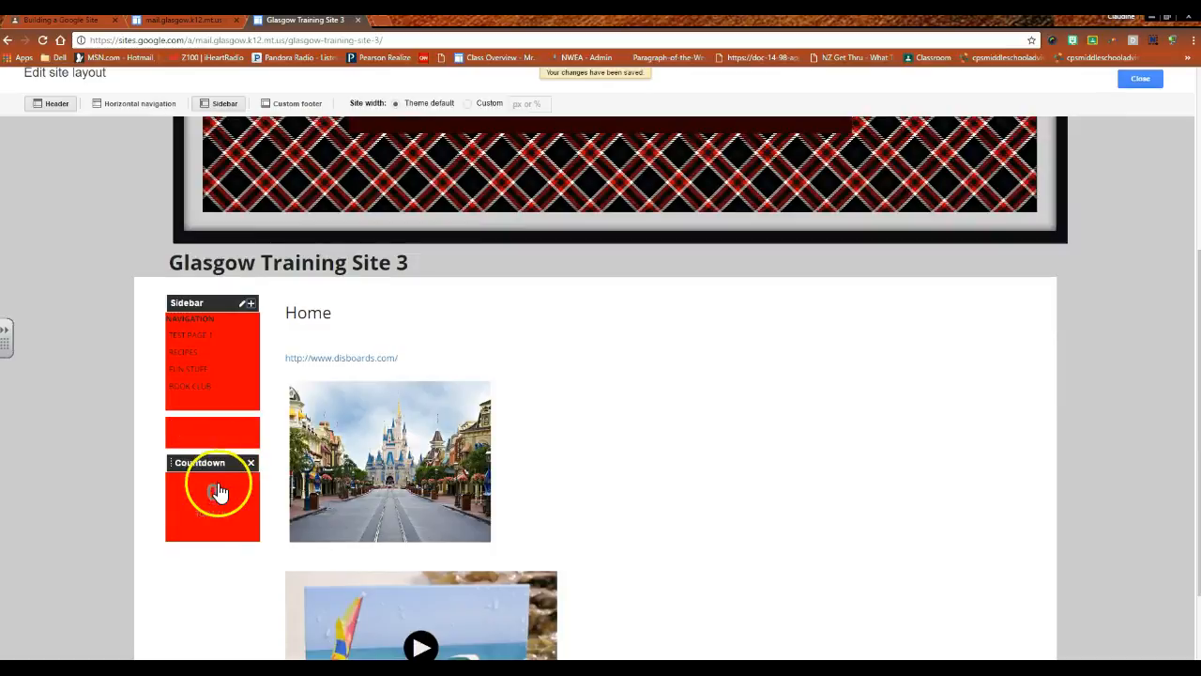
Set the Countdown event to 'My Next Disney Trip' on June 12, 2017 and confirm
click(212, 491)
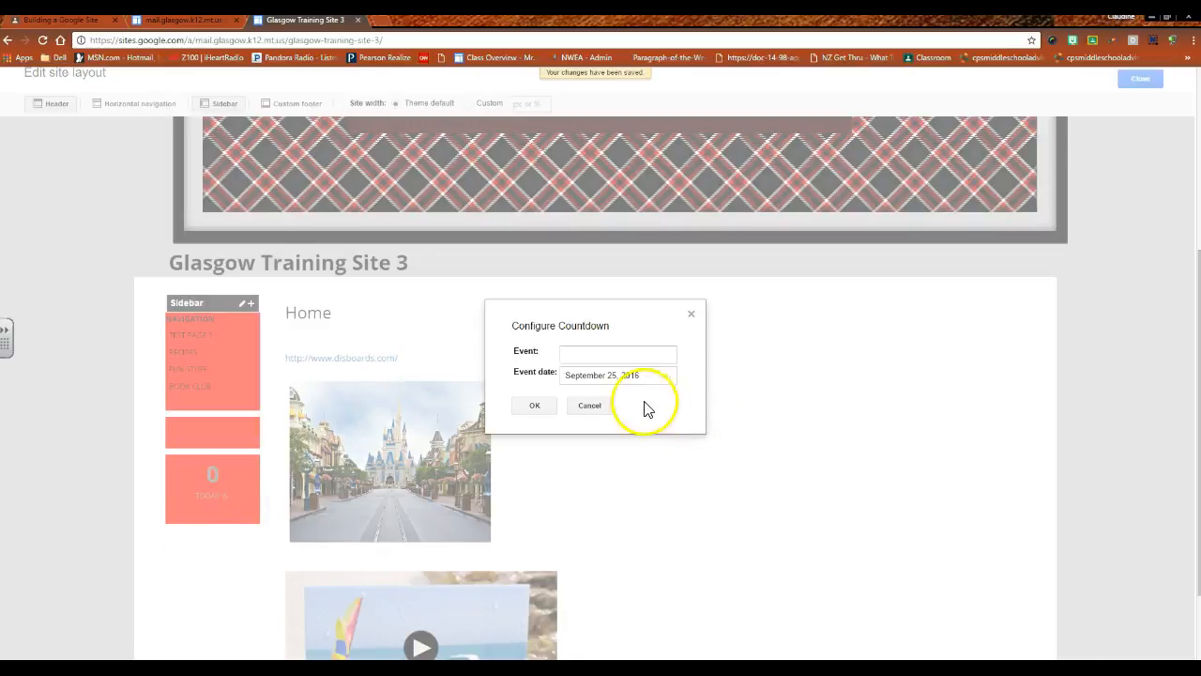
click(618, 354)
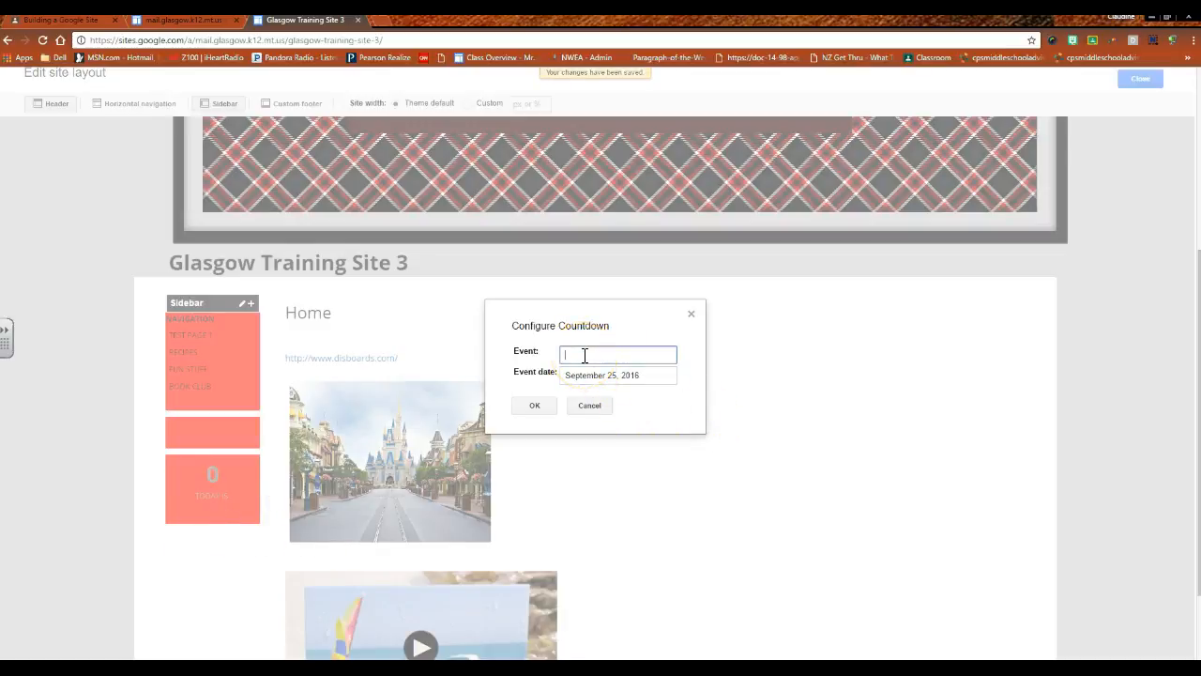
text(M)
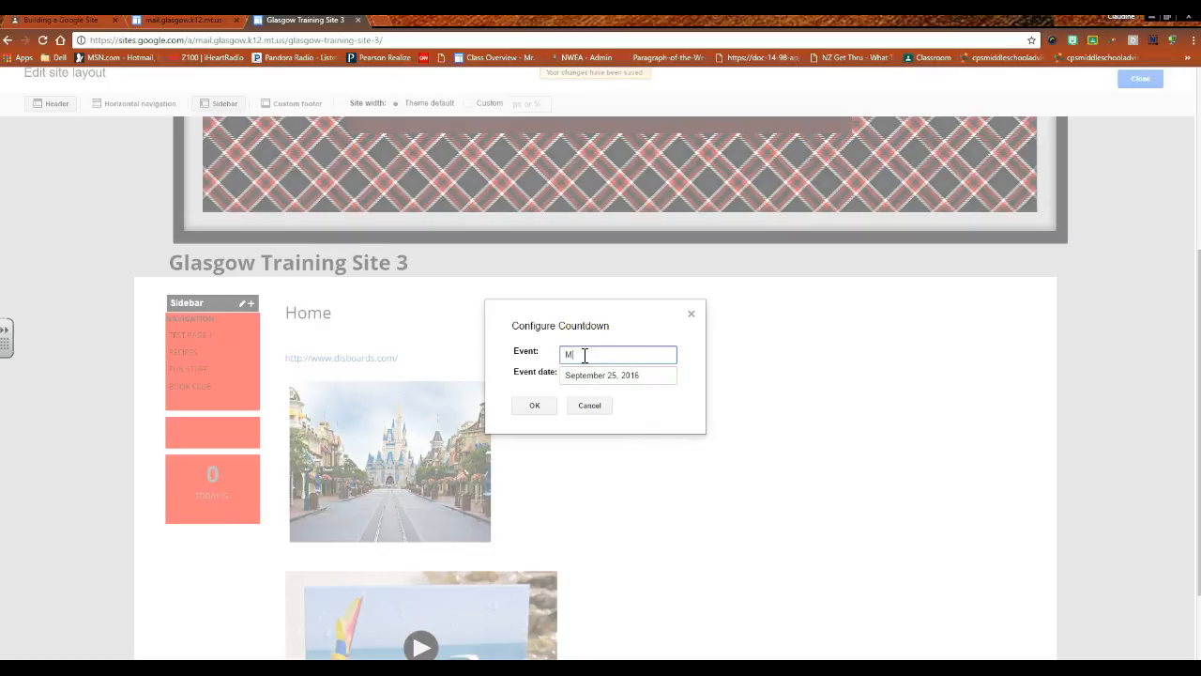
text(y Next)
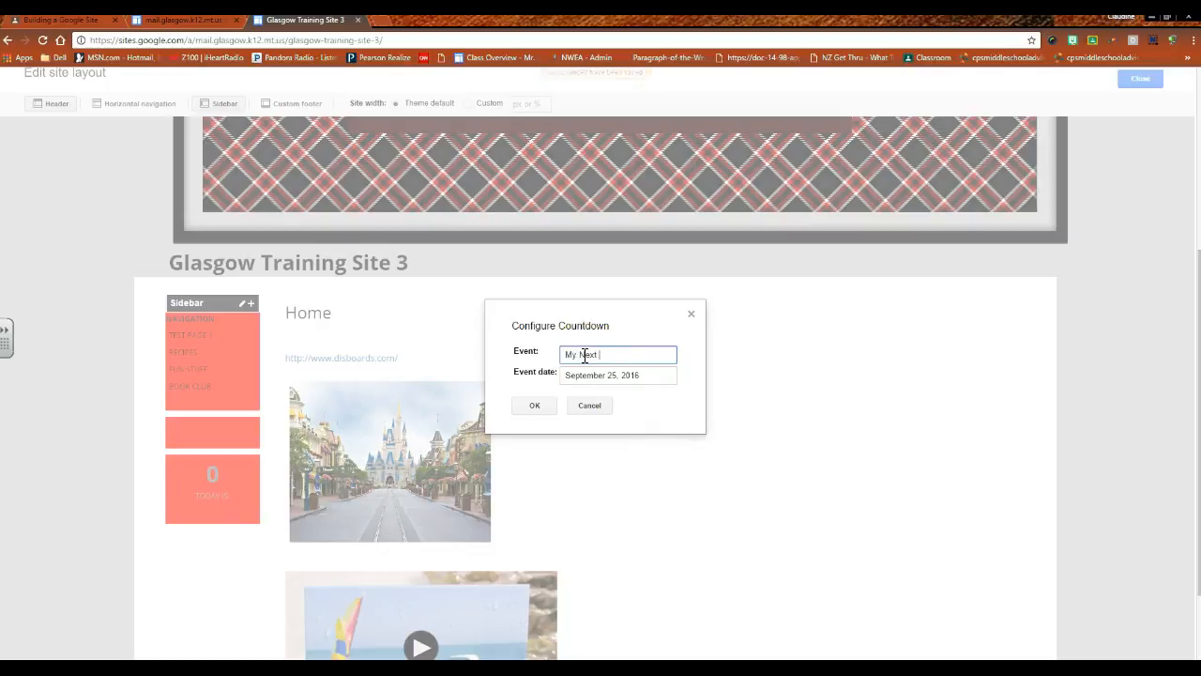
text(Disney Trip)
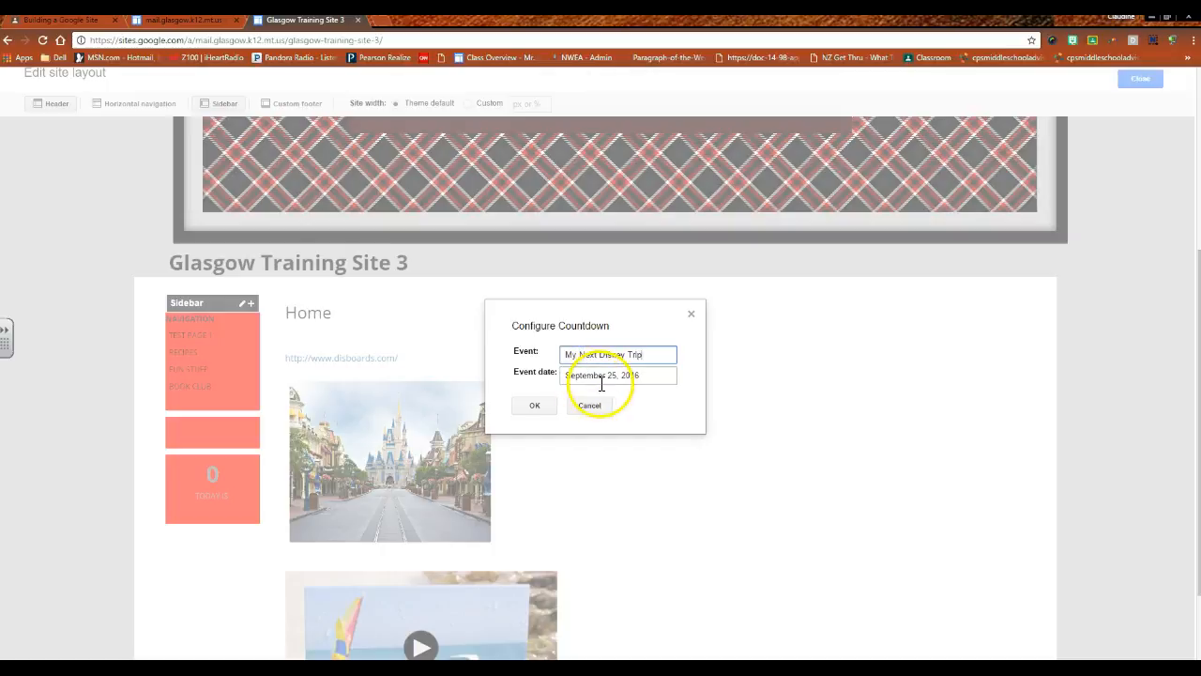
click(617, 374)
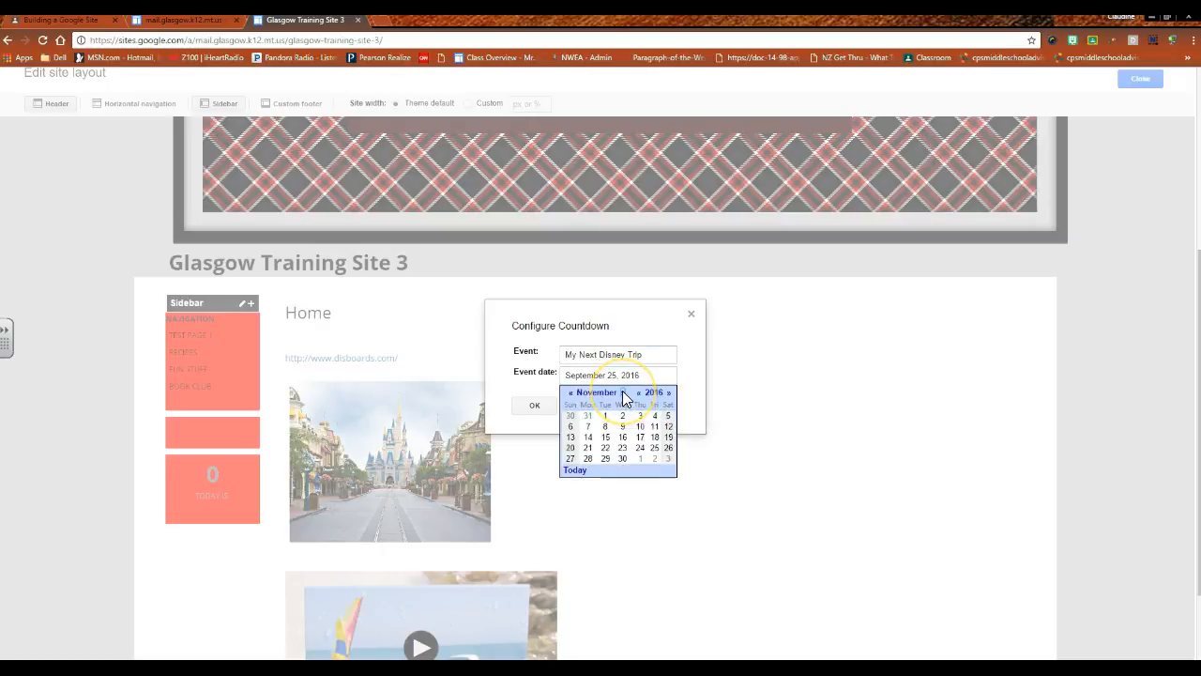
click(669, 392)
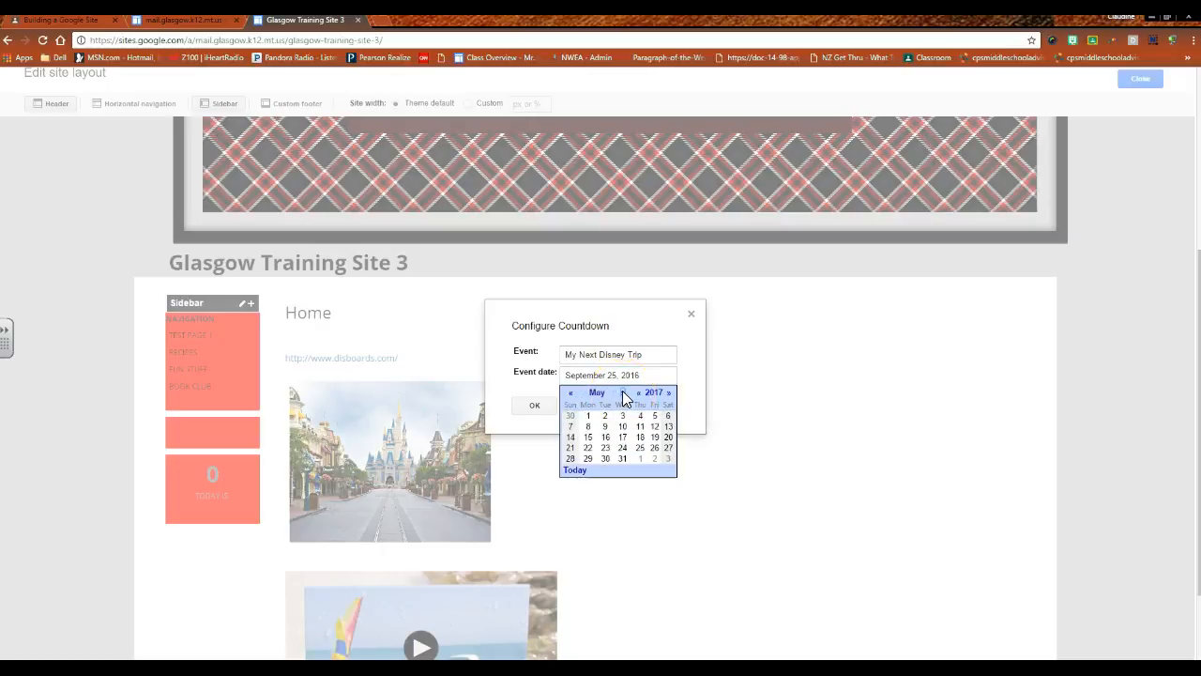
click(668, 392)
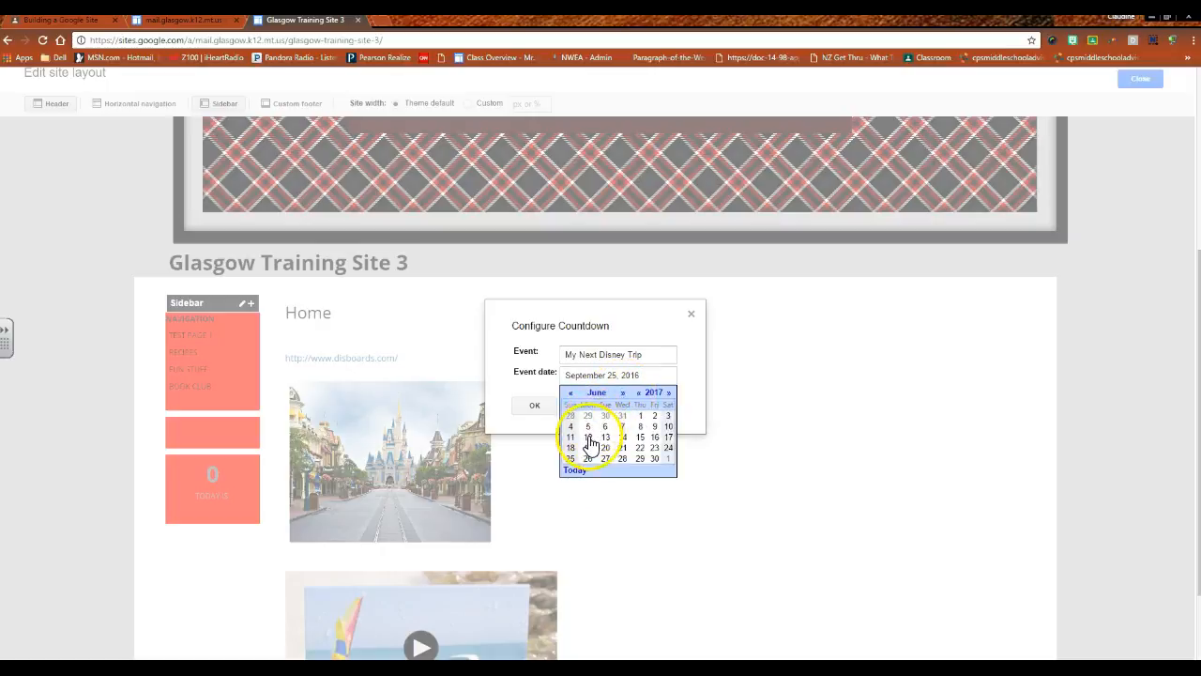
click(570, 437)
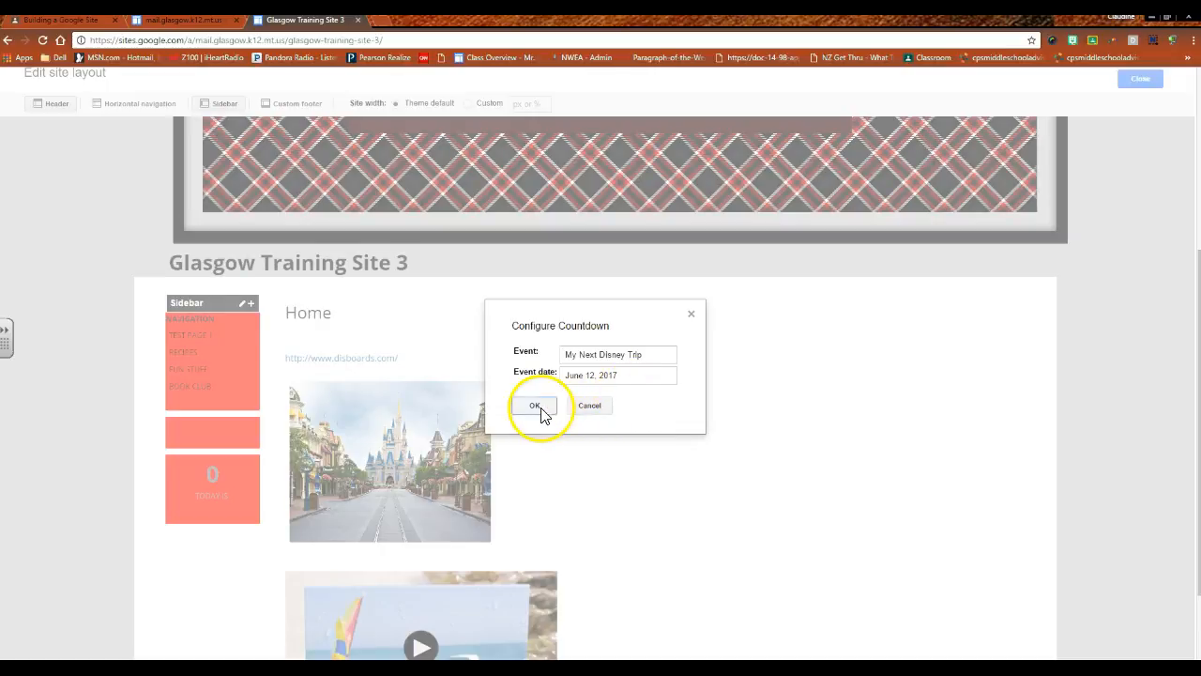
click(535, 405)
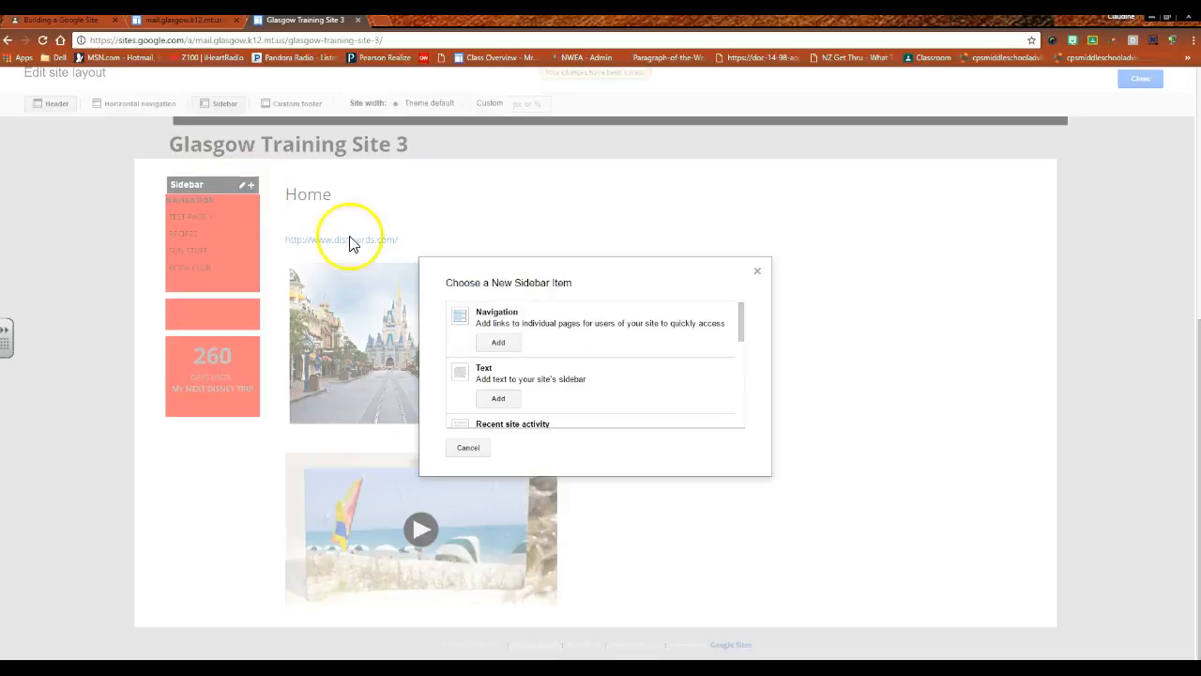
scroll(down, 3)
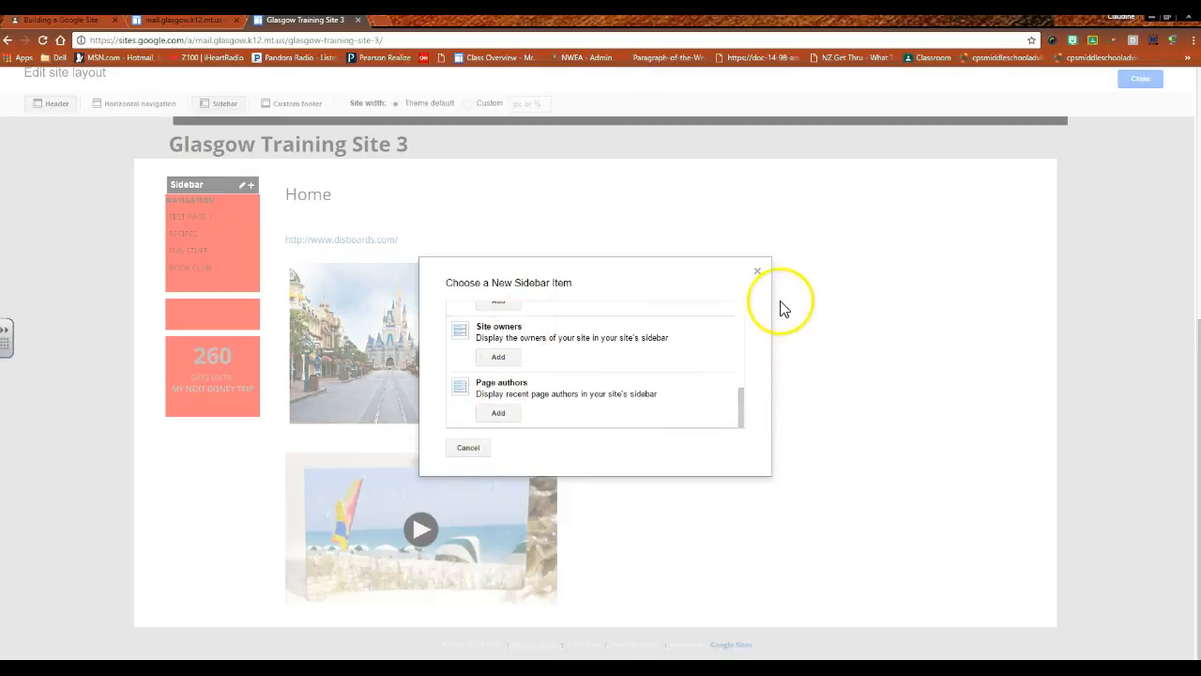
mouse_move(759, 273)
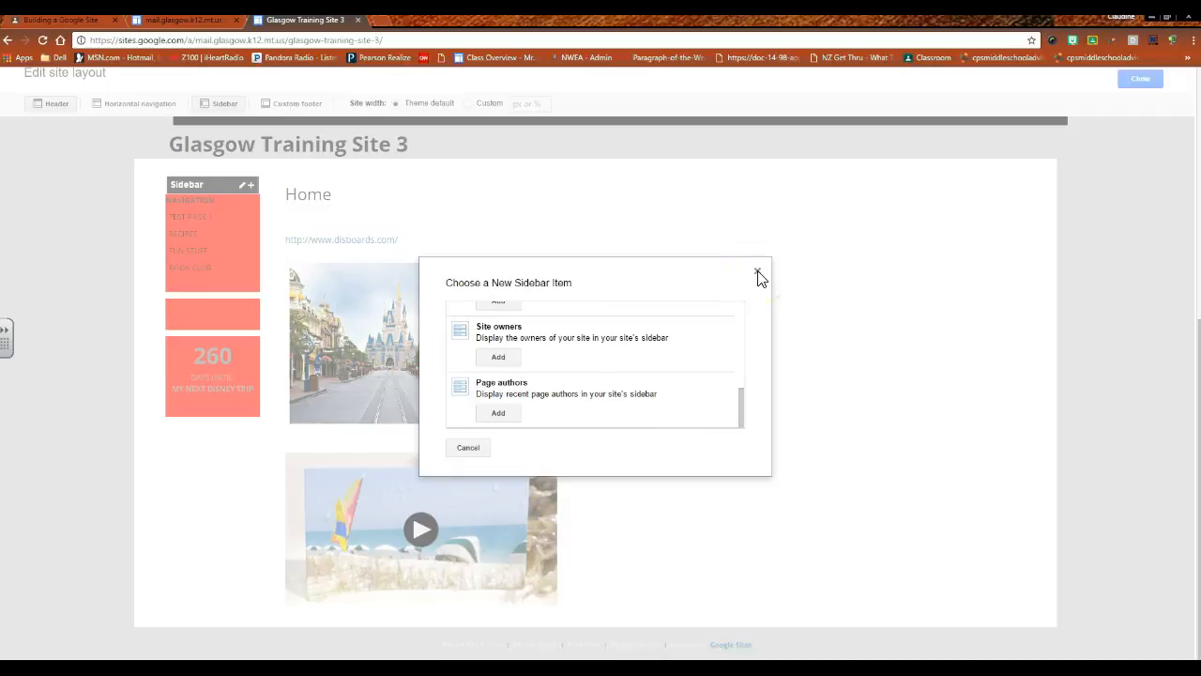
click(758, 270)
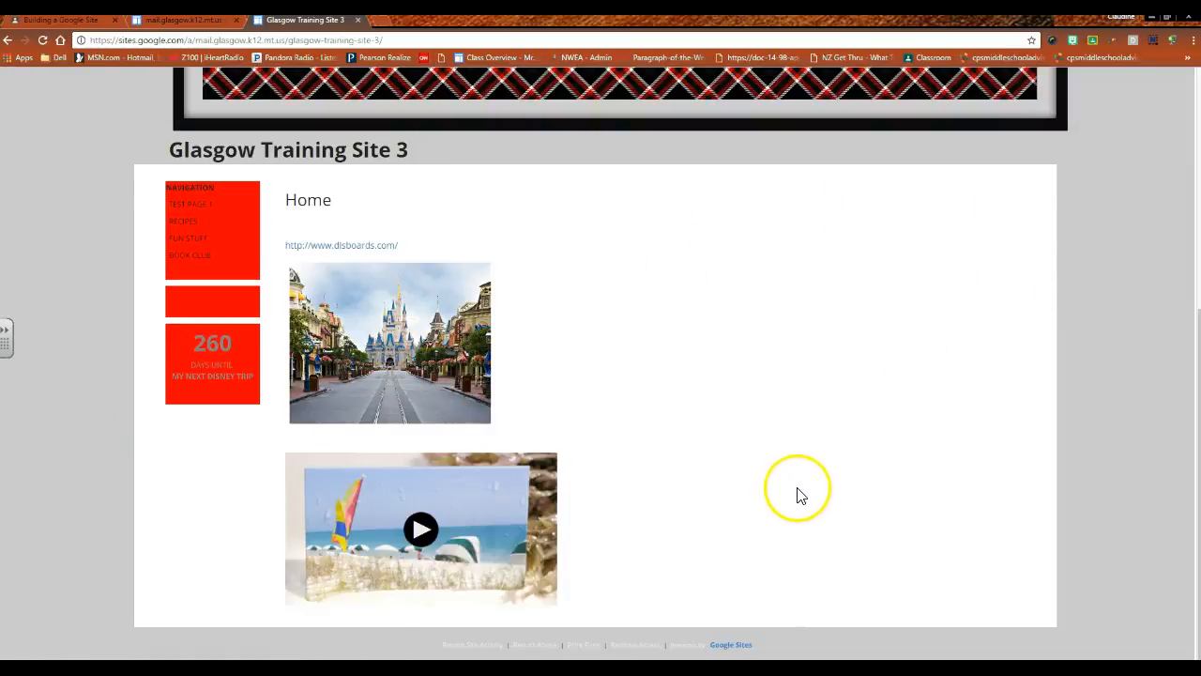
mouse_move(843, 488)
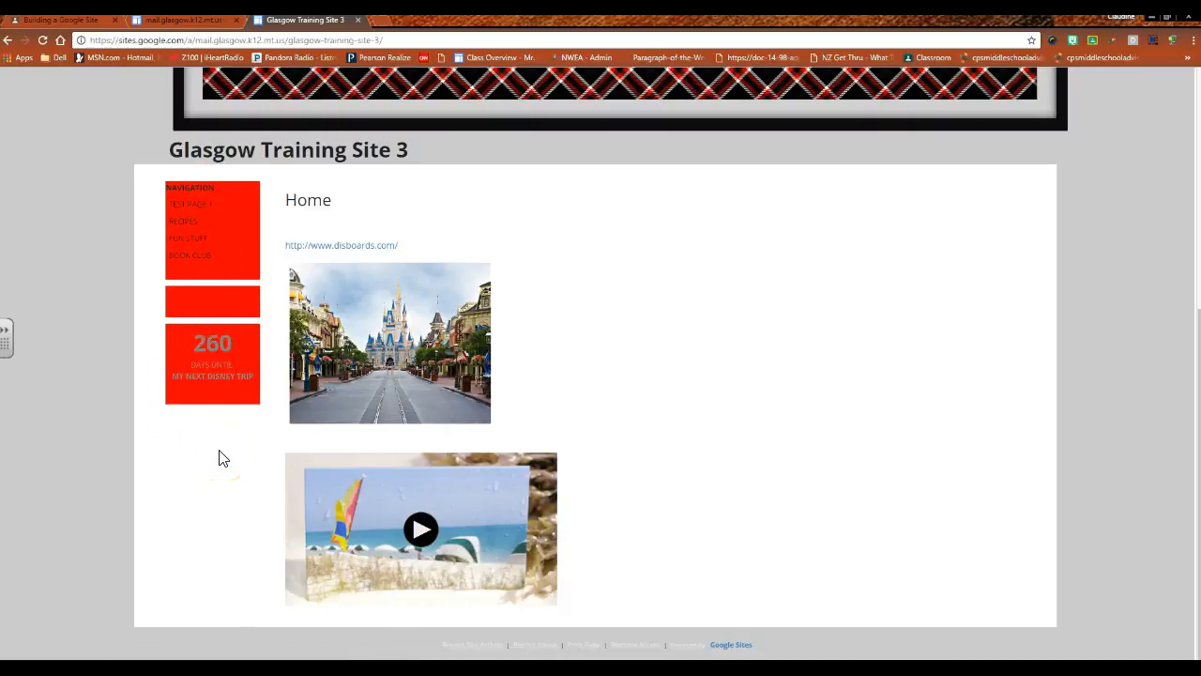
mouse_move(882, 528)
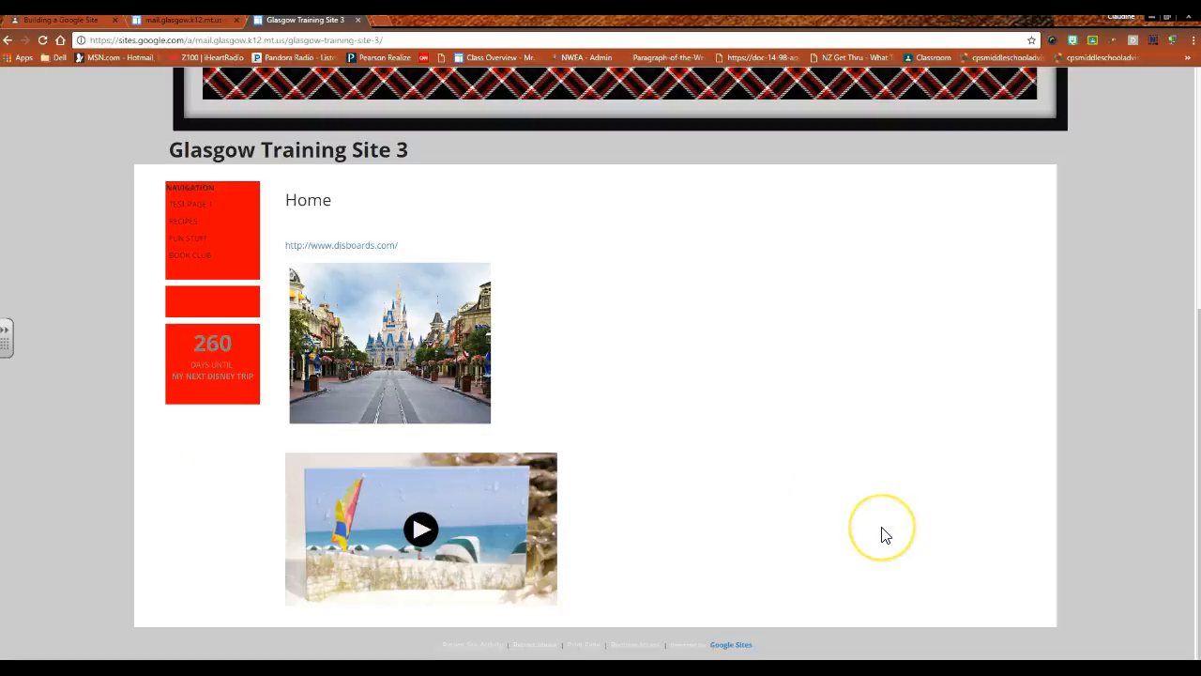
mouse_move(890, 551)
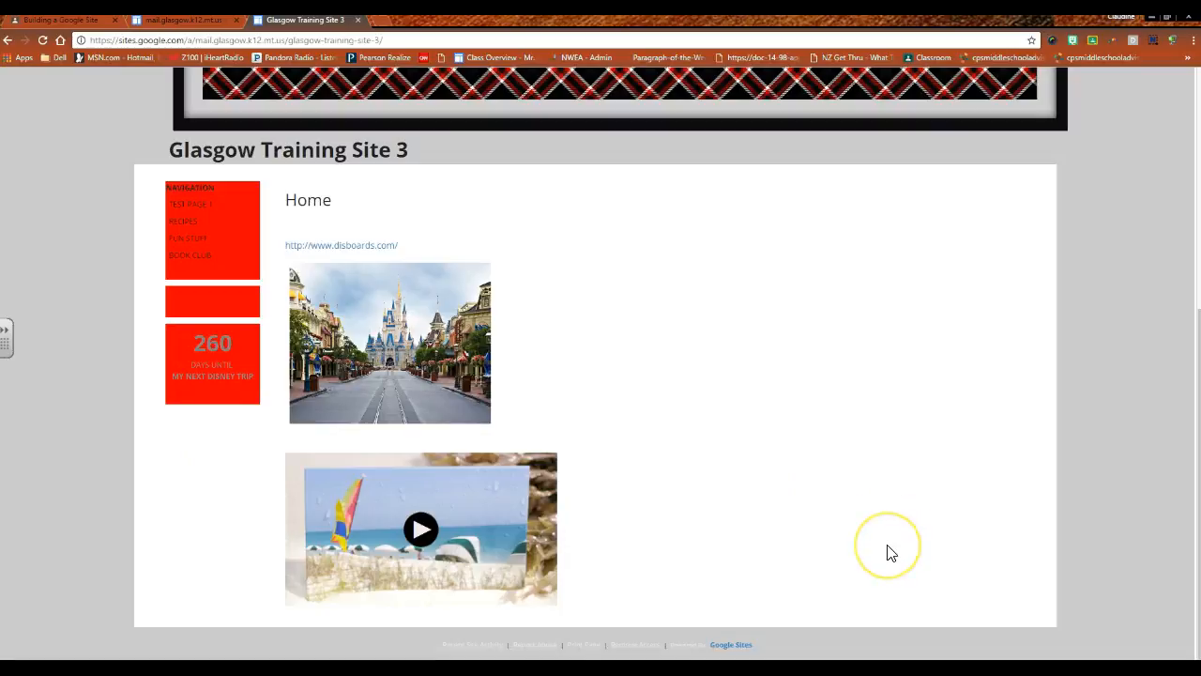